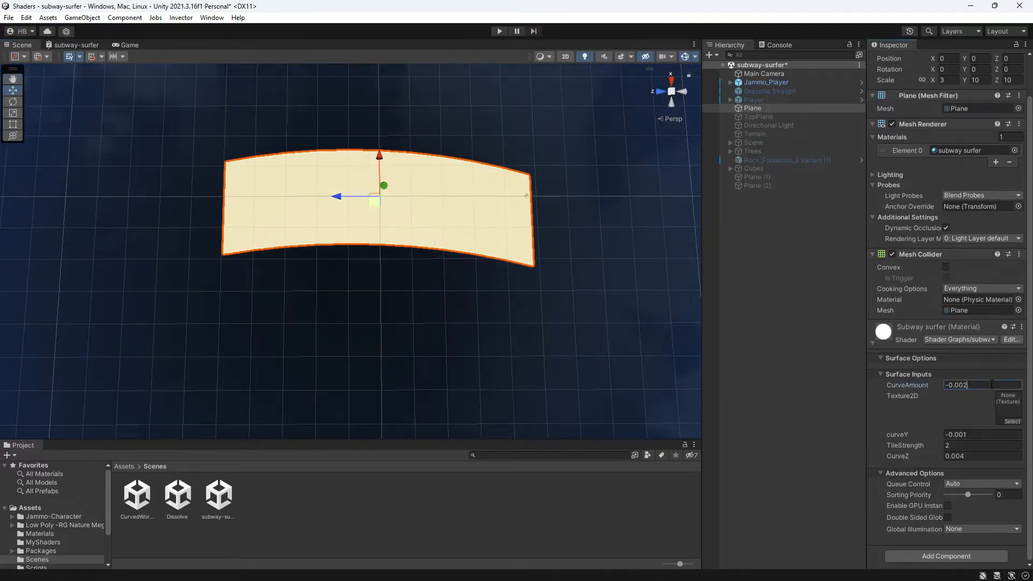
Enter -0.009 as the plane material's CurveAmount
{"action": "type", "text": "-0.009"}
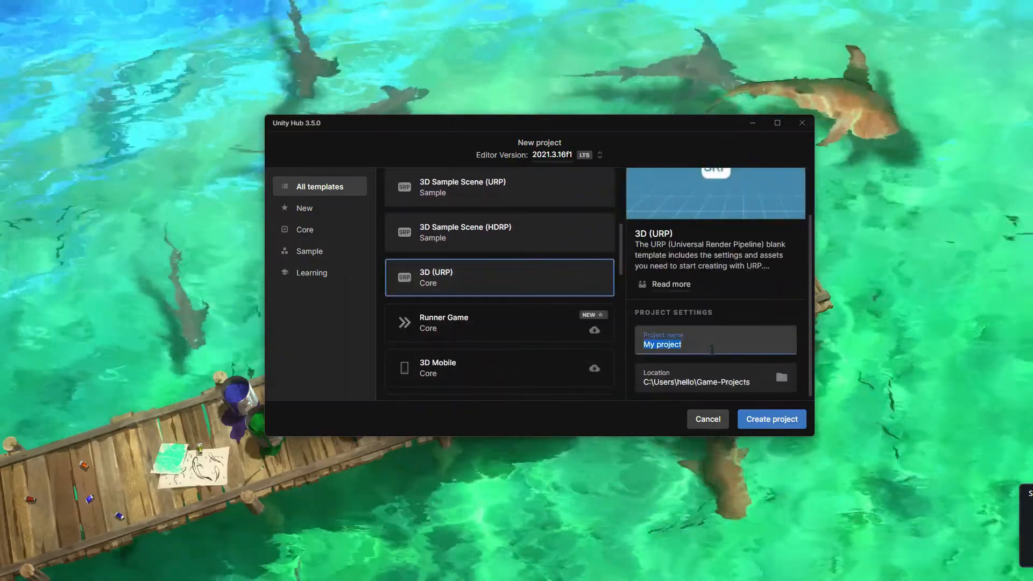
Create the 3D URP project 'subway-surfer-shader' and open it
{"action": "type", "text": "subway-surfer-"}
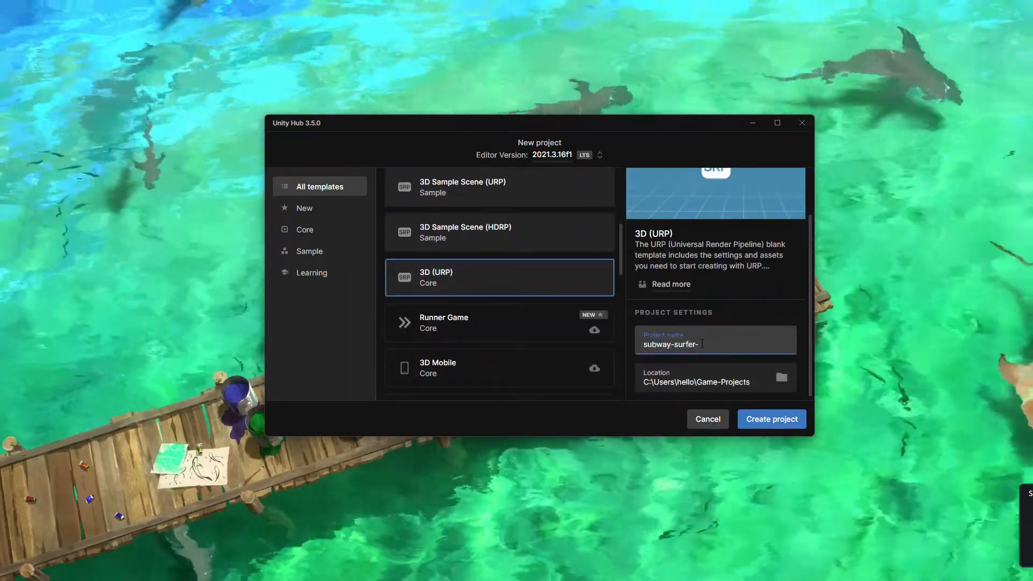
{"action": "left_click", "coordinate": [772, 419]}
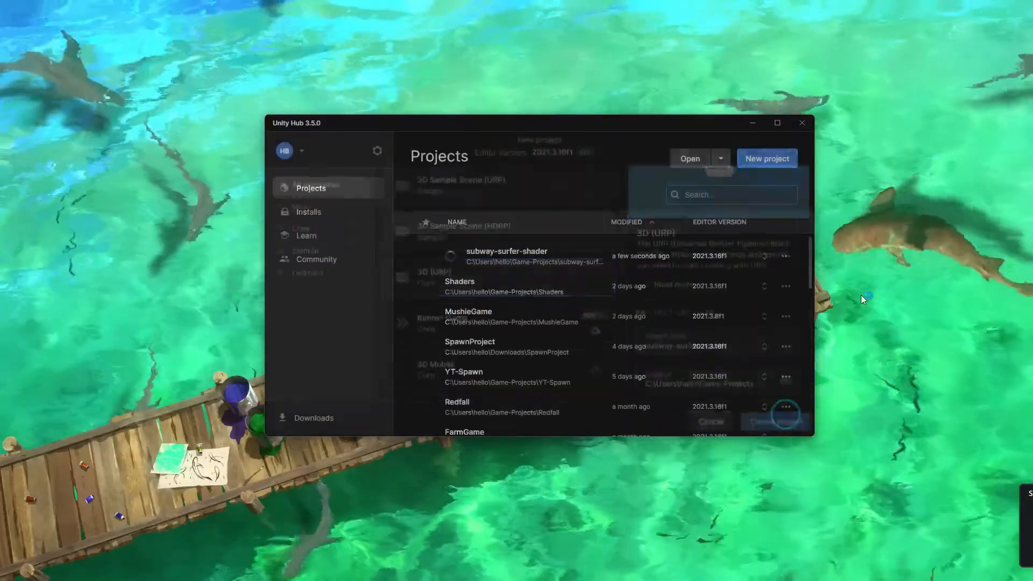
{"action": "double_click", "coordinate": [506, 251]}
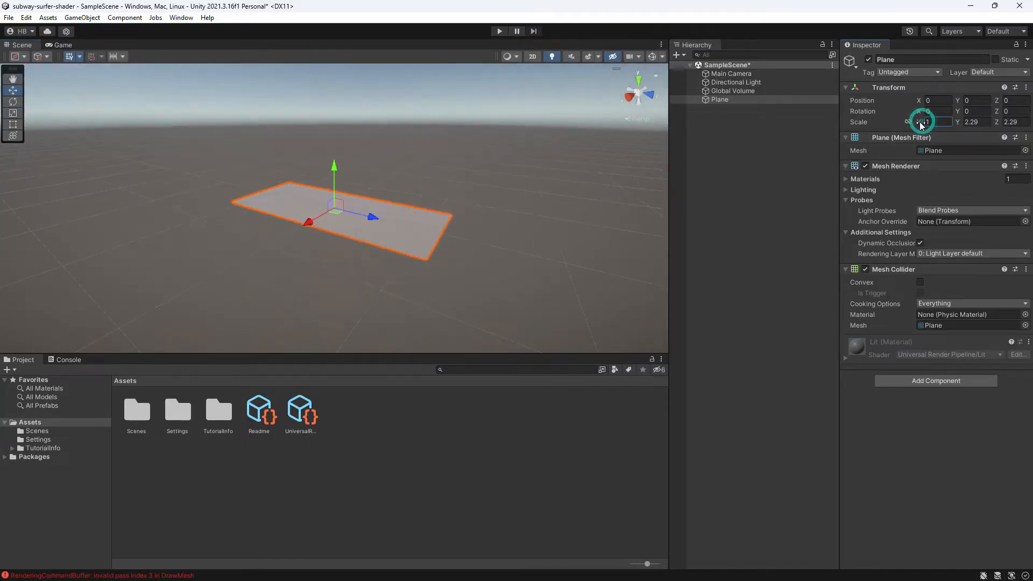
Create a URP Lit Shader Graph asset in Assets named 'subway-surfer'
{"action": "left_click", "coordinate": [174, 480]}
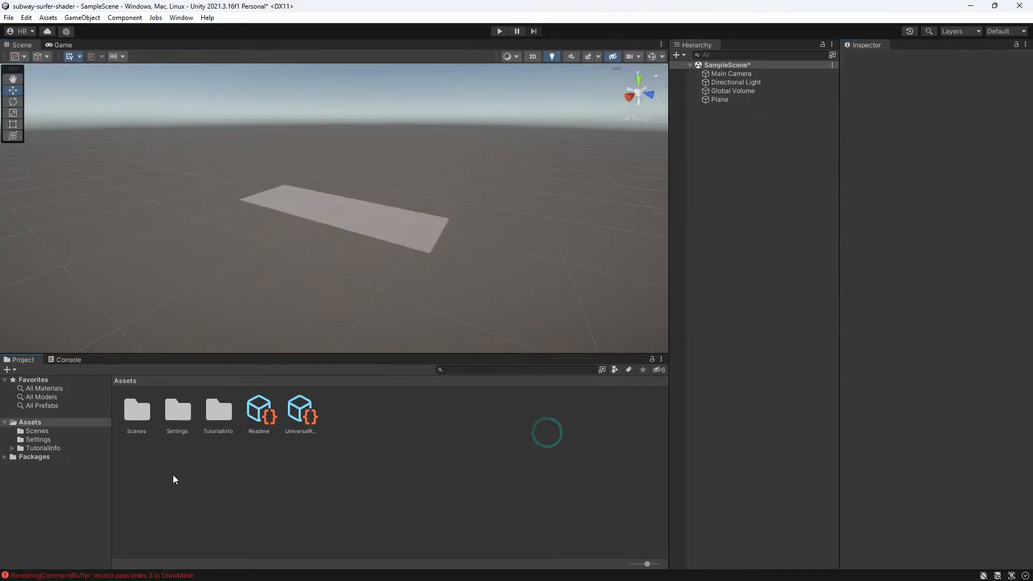
{"action": "right_click", "coordinate": [174, 480]}
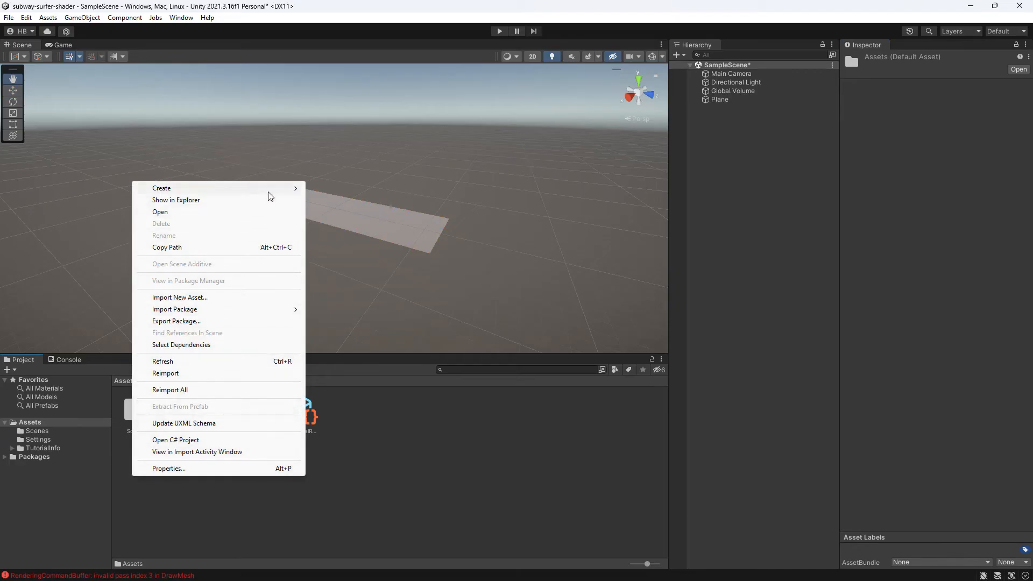
{"action": "left_click", "coordinate": [162, 188]}
{"action": "type", "text": "ubway-surfer"}
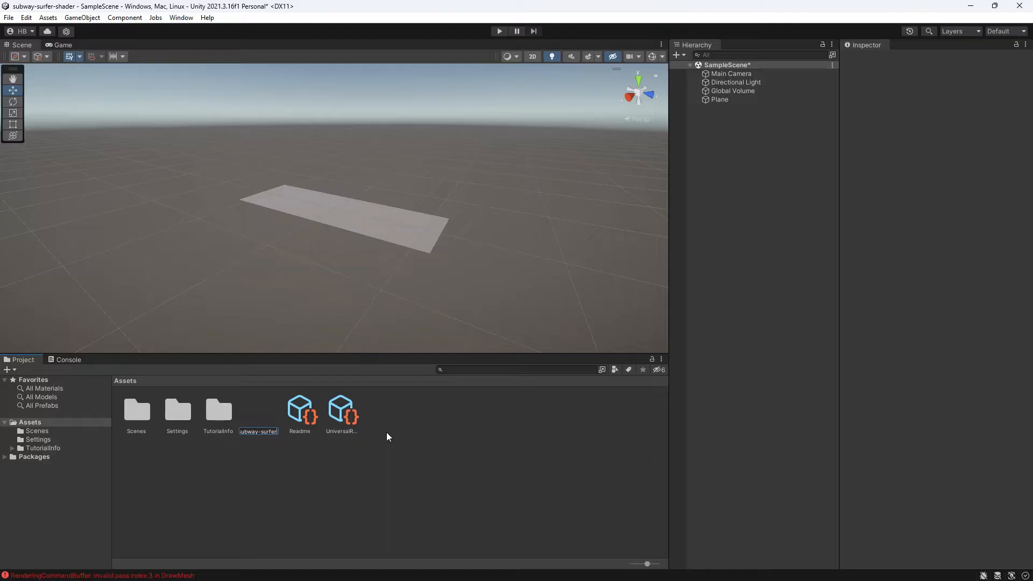
{"action": "left_click", "coordinate": [299, 409]}
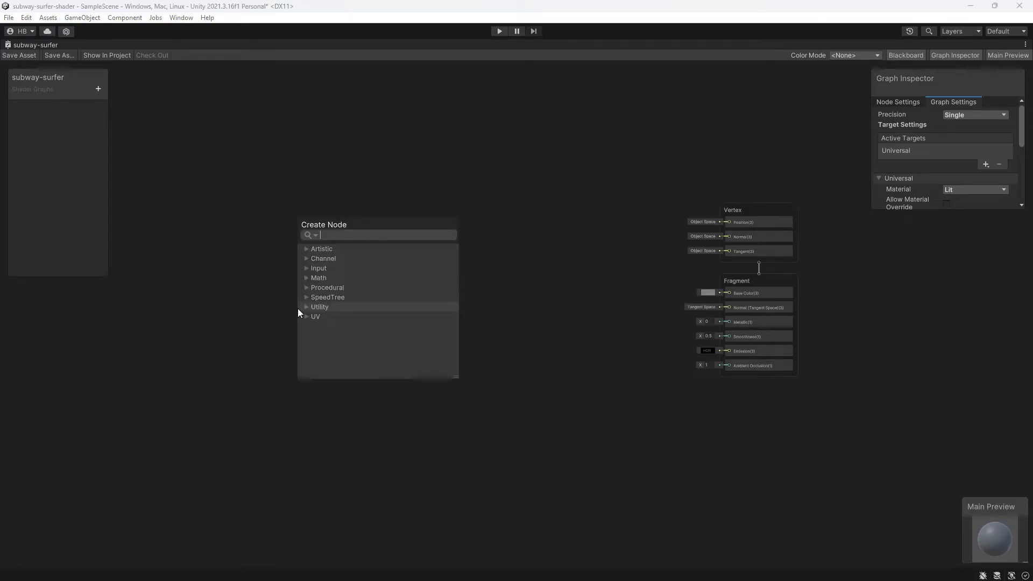
Add world Position, Camera and Subtract nodes, feeding camera position into Subtract B
{"action": "type", "text": "position"}
{"action": "type", "text": "camera"}
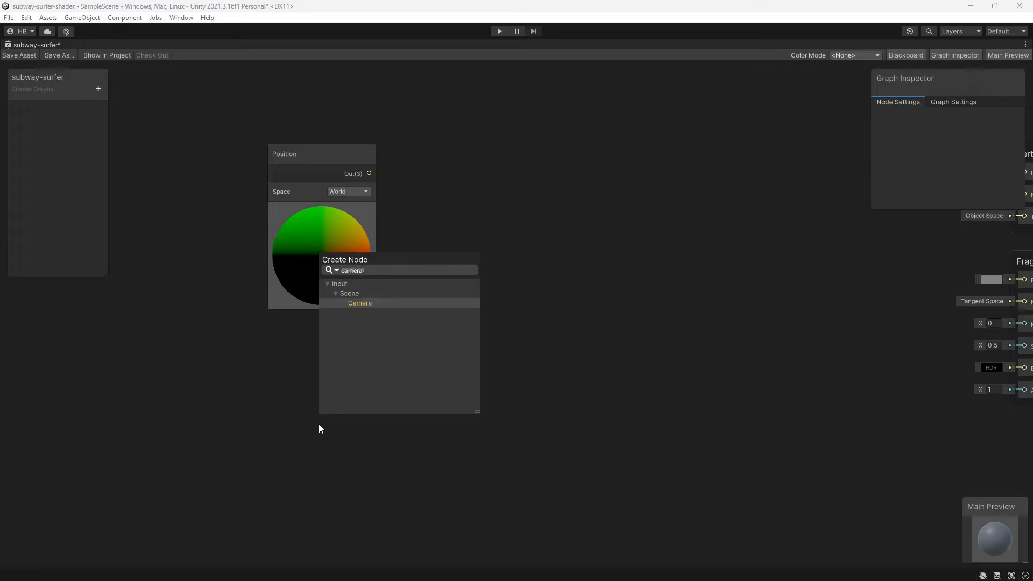
{"action": "left_click", "coordinate": [359, 303]}
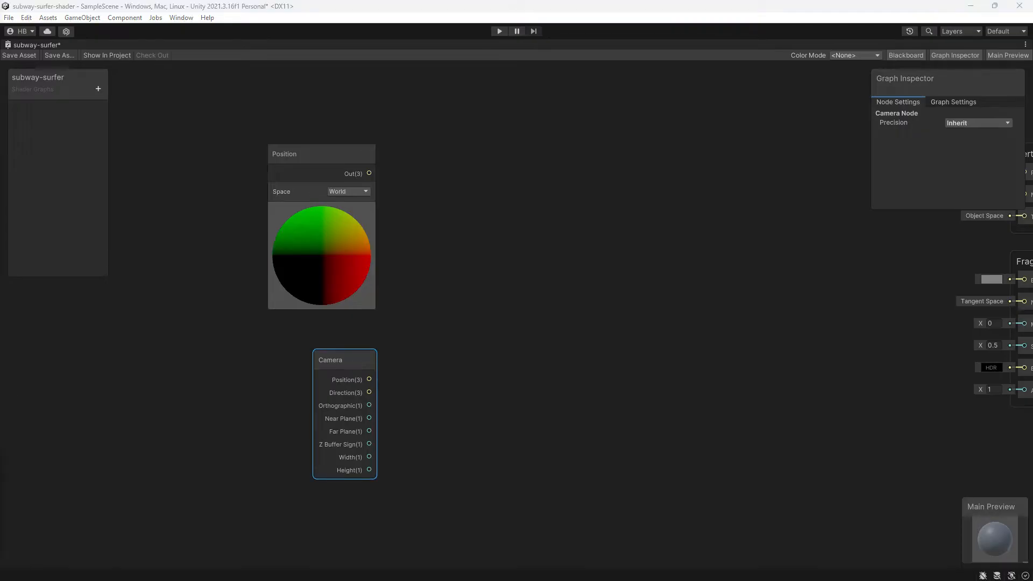
{"action": "mouse_move", "coordinate": [23, 215]}
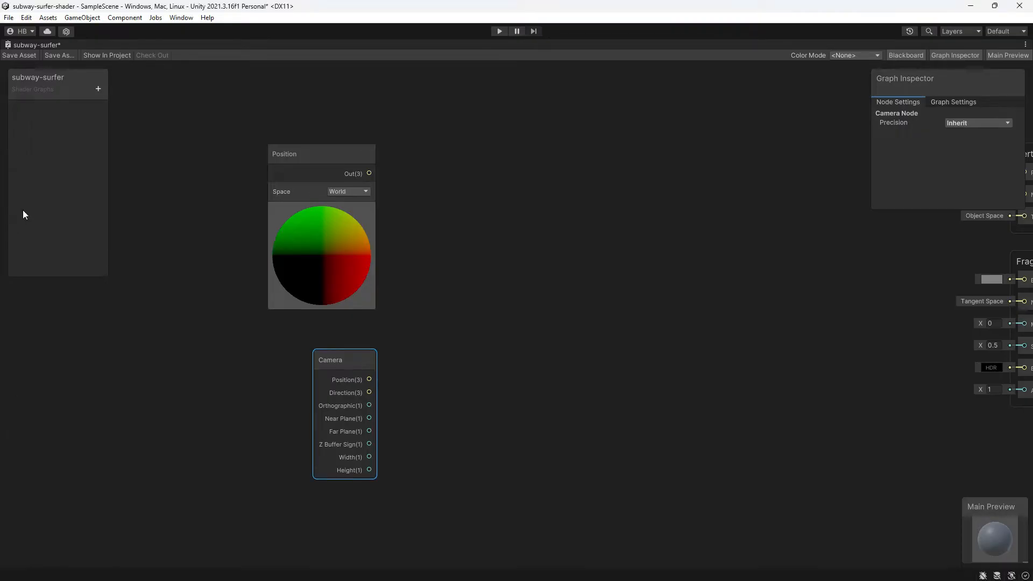
{"action": "left_click", "coordinate": [483, 410]}
{"action": "type", "text": "subtract"}
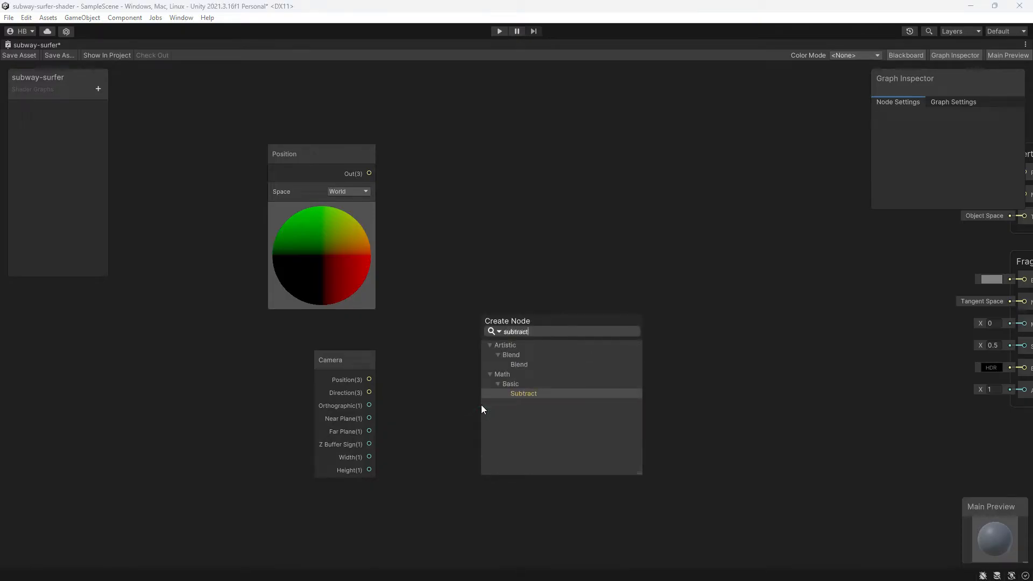
{"action": "left_click", "coordinate": [523, 393]}
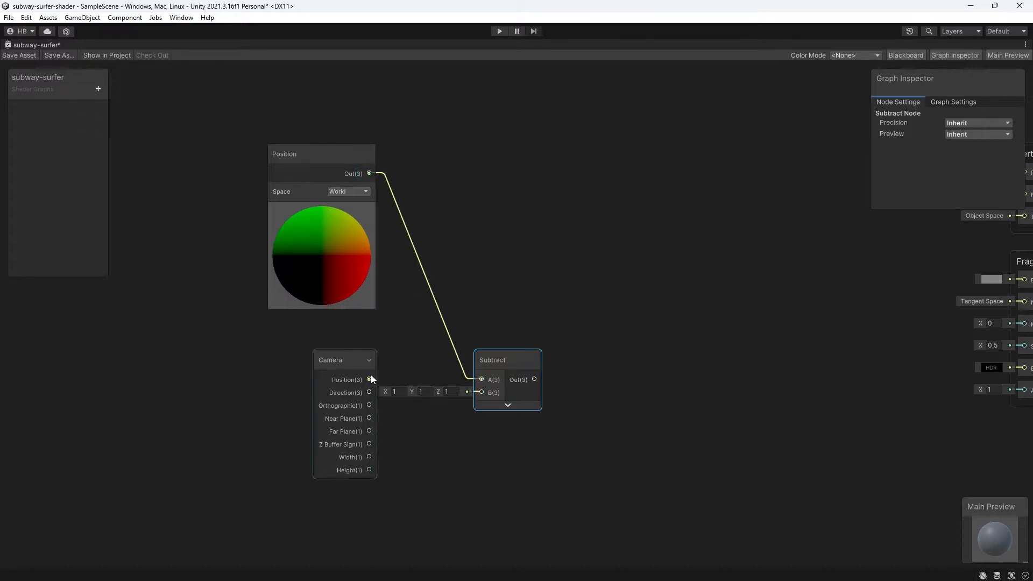
{"action": "left_click_drag", "start_coordinate": [370, 379], "coordinate": [481, 392]}
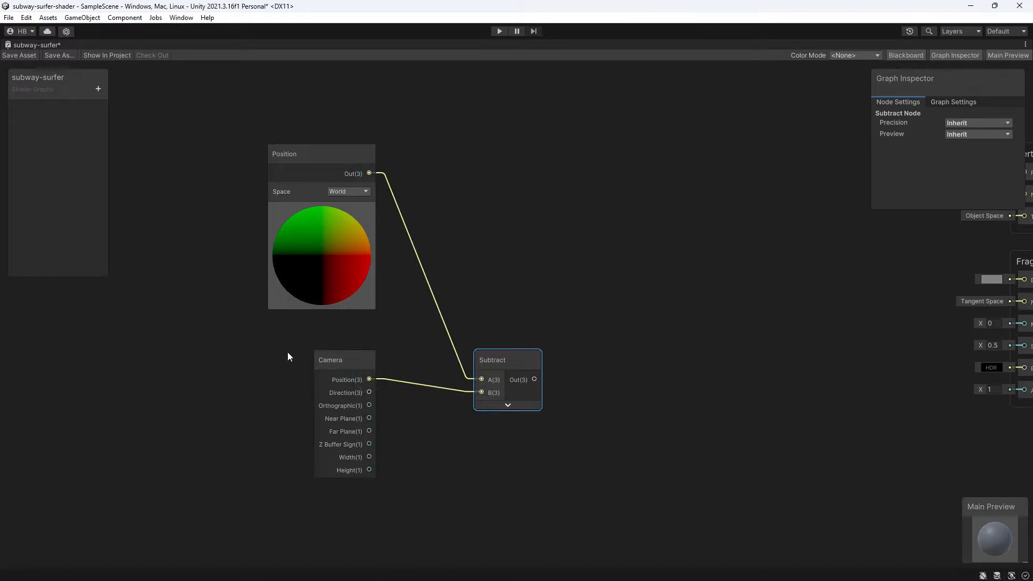
{"action": "left_click_drag", "start_coordinate": [507, 360], "coordinate": [476, 360]}
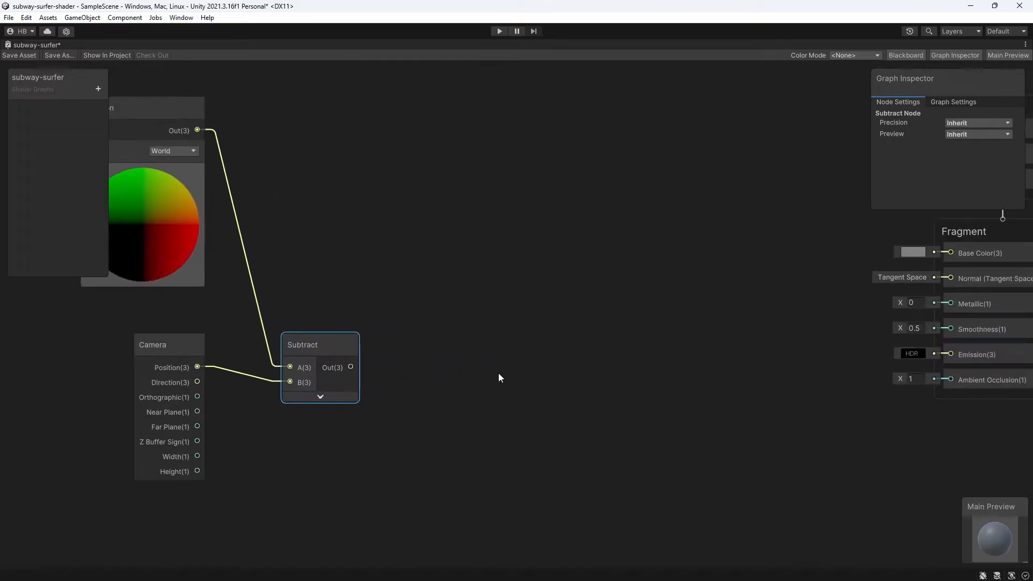
Feed the subtraction into a Split node and add a Power node with exponent 2
{"action": "left_click", "coordinate": [500, 377]}
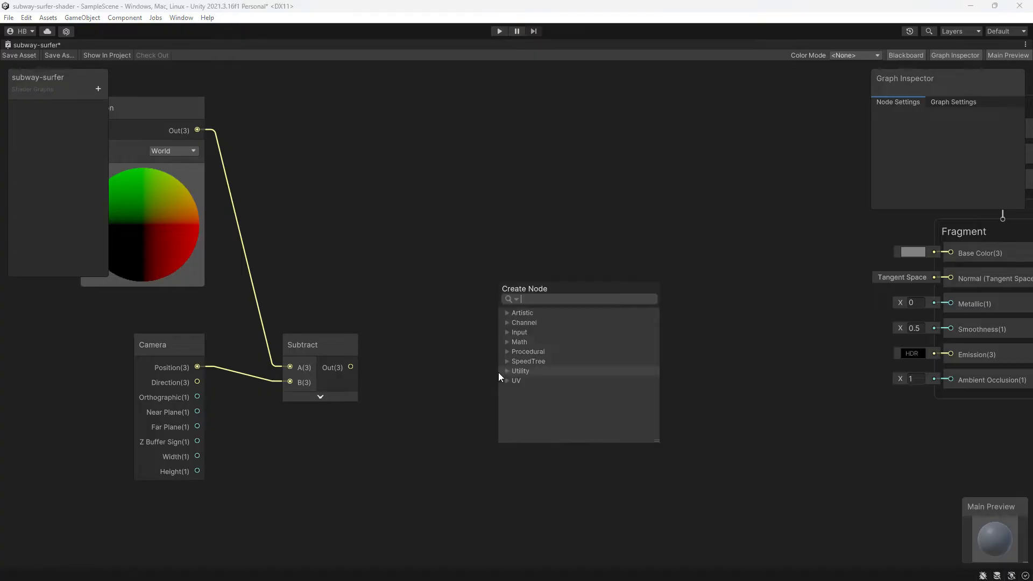
{"action": "type", "text": "split"}
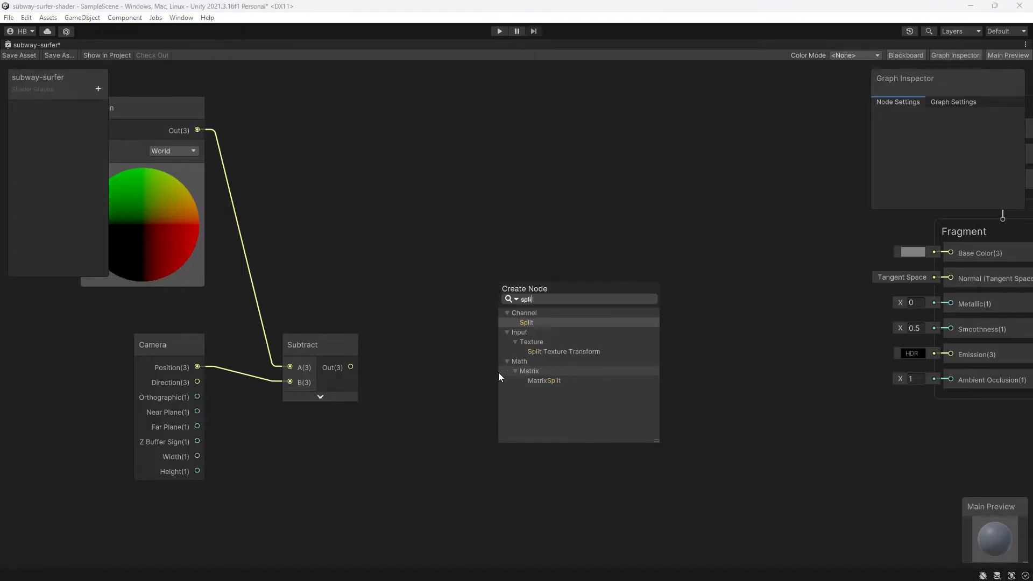
{"action": "left_click", "coordinate": [526, 323]}
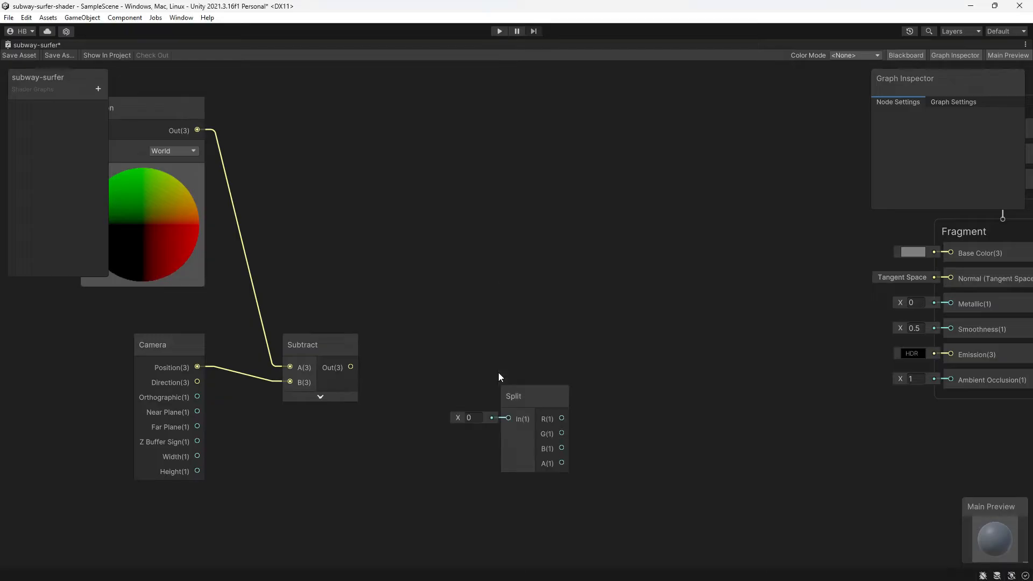
{"action": "left_click_drag", "start_coordinate": [534, 396], "coordinate": [455, 344]}
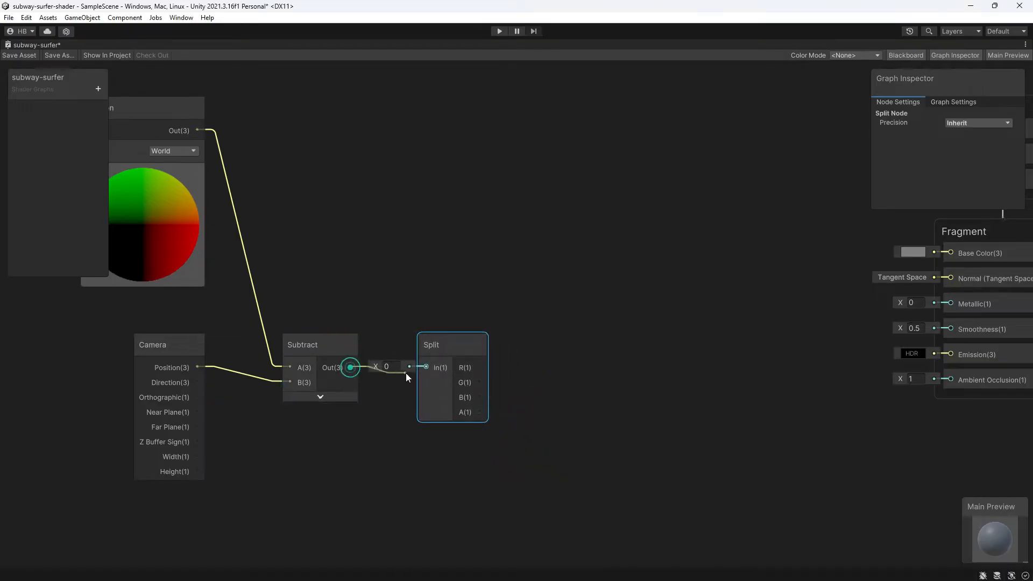
{"action": "left_click_drag", "start_coordinate": [349, 367], "coordinate": [427, 367]}
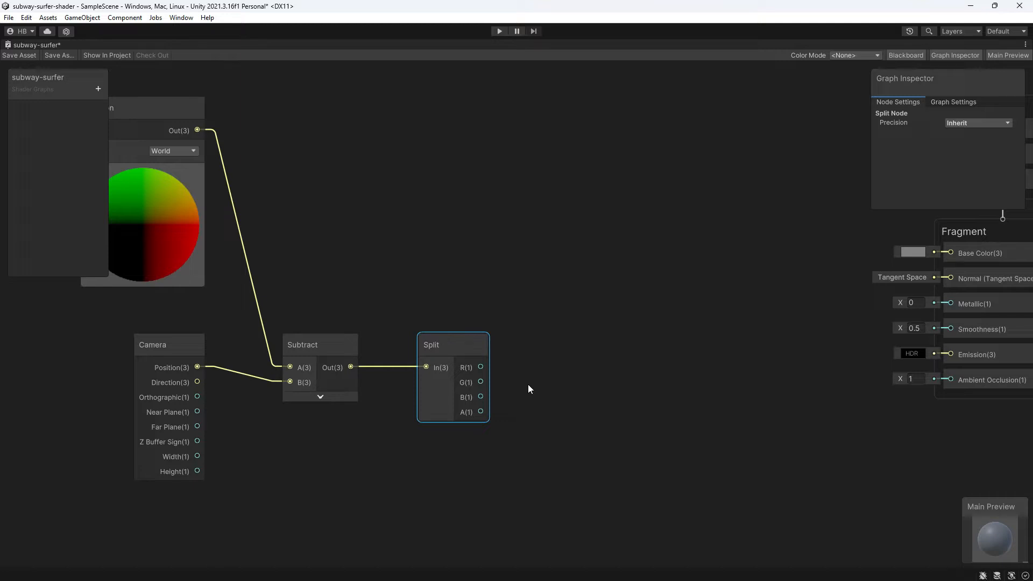
{"action": "mouse_move", "coordinate": [509, 382]}
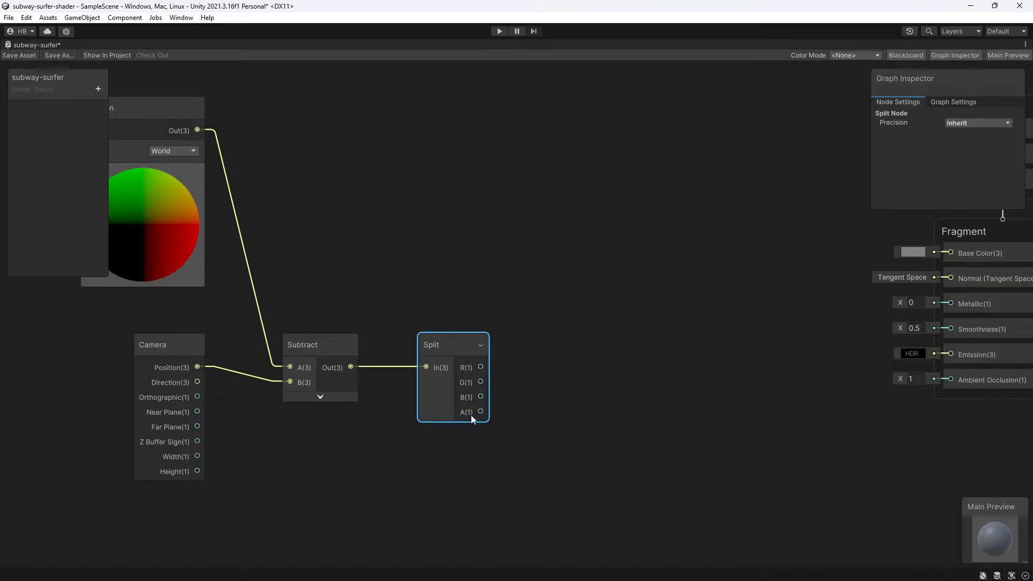
{"action": "mouse_move", "coordinate": [460, 396]}
{"action": "type", "text": "power"}
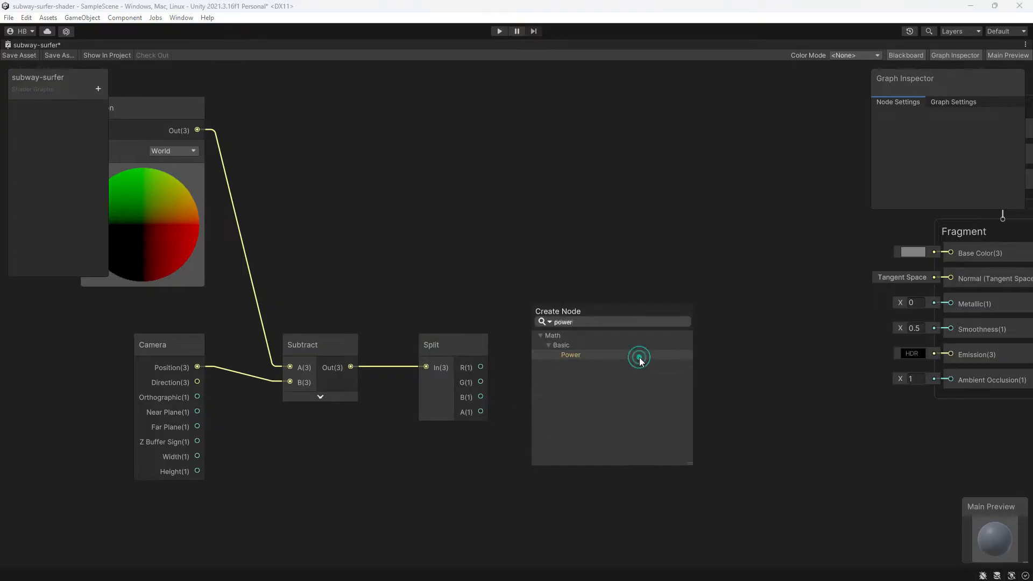
{"action": "left_click", "coordinate": [571, 355]}
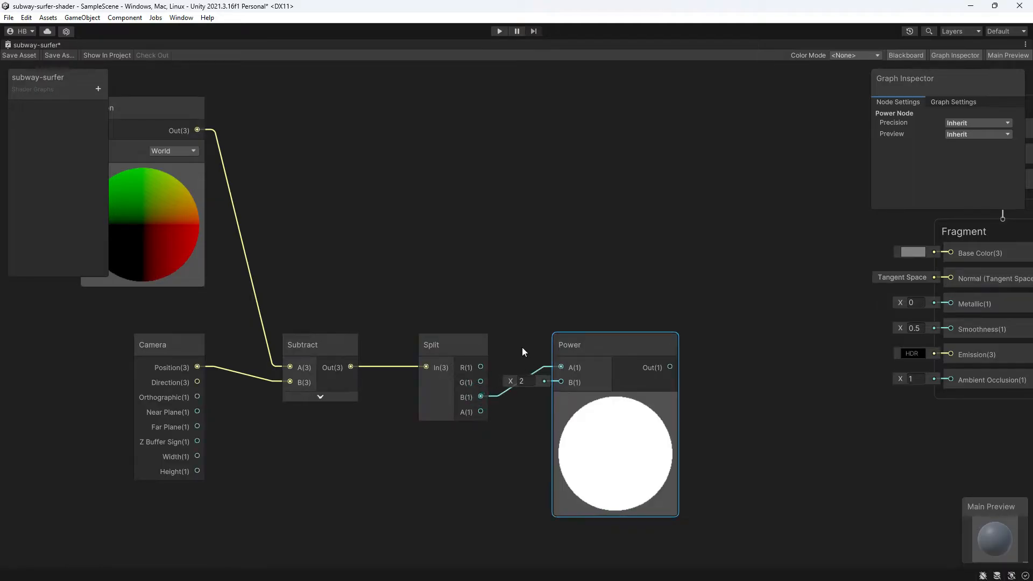
{"action": "left_click", "coordinate": [590, 397]}
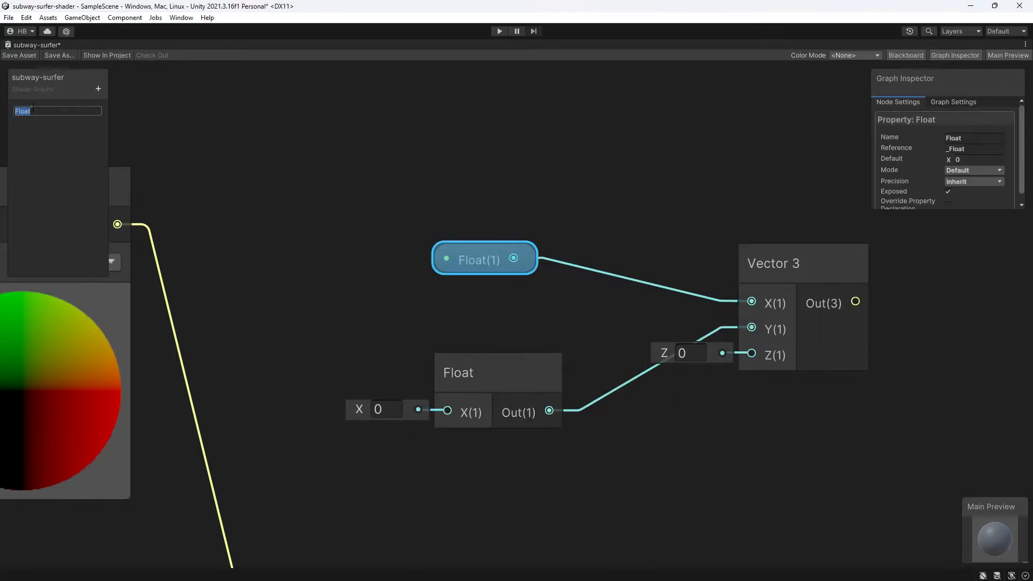
Name the first float property 'SidewaysStrength'
{"action": "type", "text": "SidewaysStrength"}
{"action": "type", "text": "Backwards_Strength"}
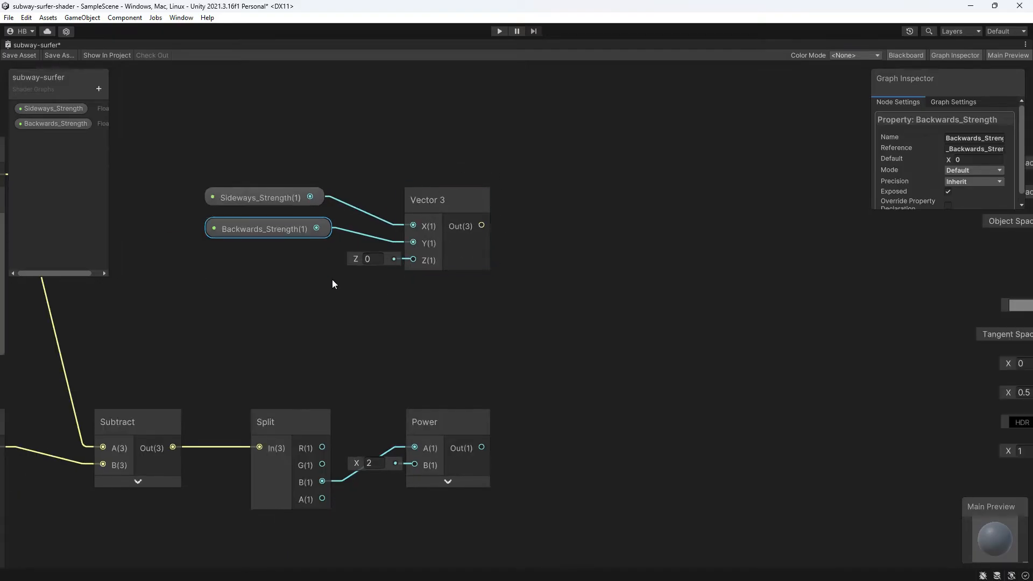
{"action": "mouse_move", "coordinate": [408, 305]}
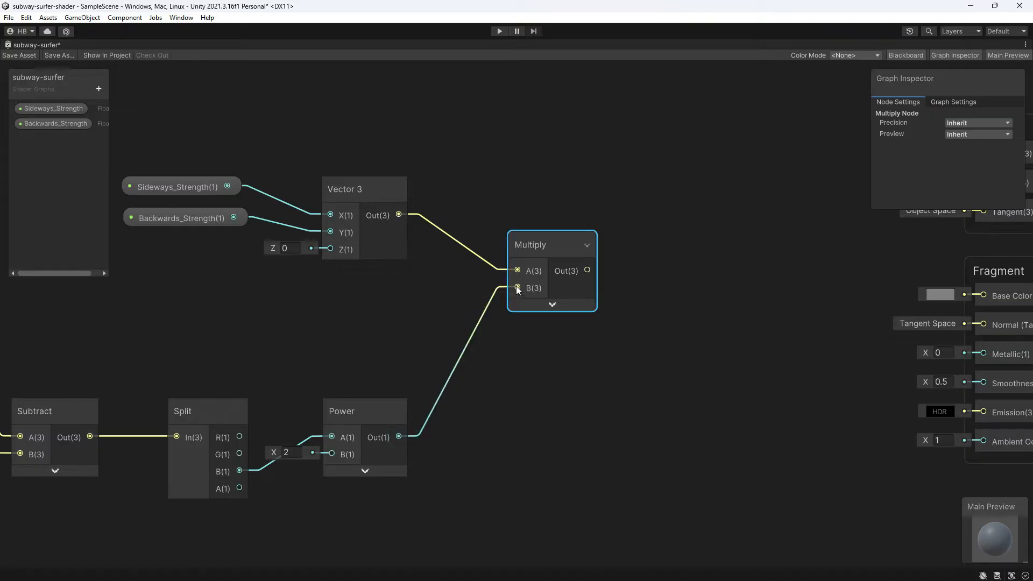
Reposition the Multiply node, add a Transform node and set its output space
{"action": "left_click_drag", "start_coordinate": [552, 244], "coordinate": [542, 270]}
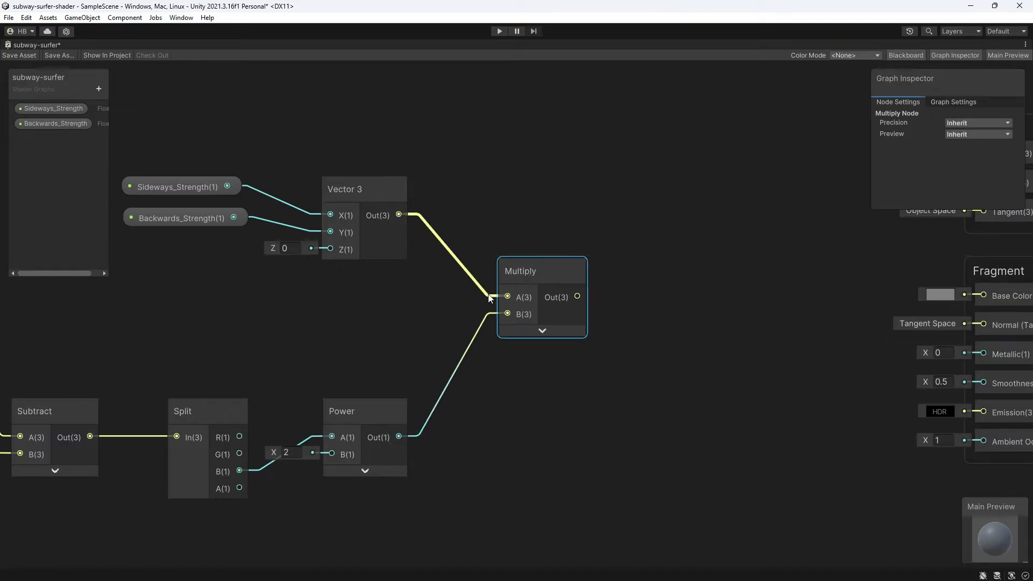
{"action": "right_click", "coordinate": [489, 299]}
{"action": "type", "text": "trans"}
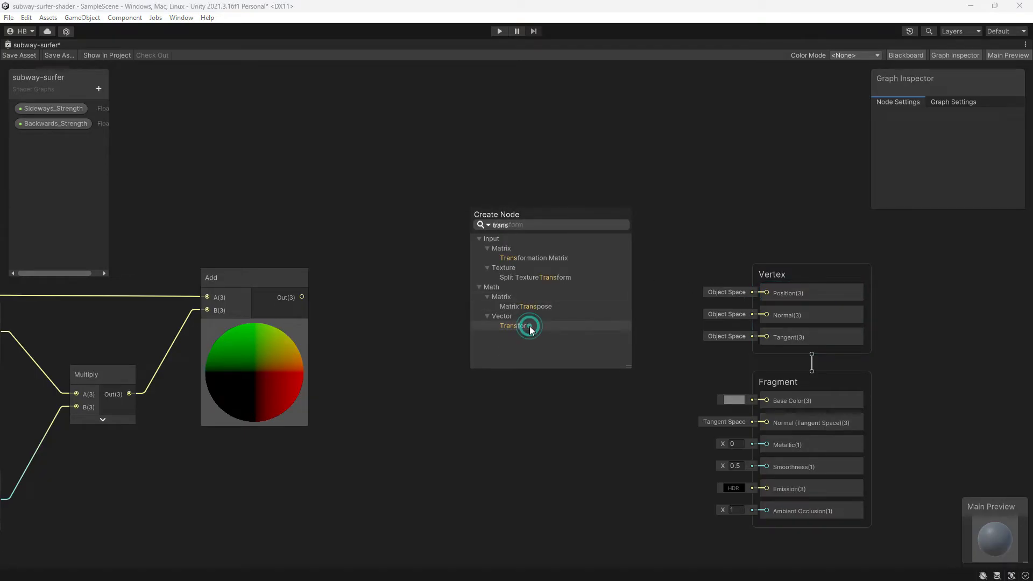
{"action": "left_click", "coordinate": [514, 326]}
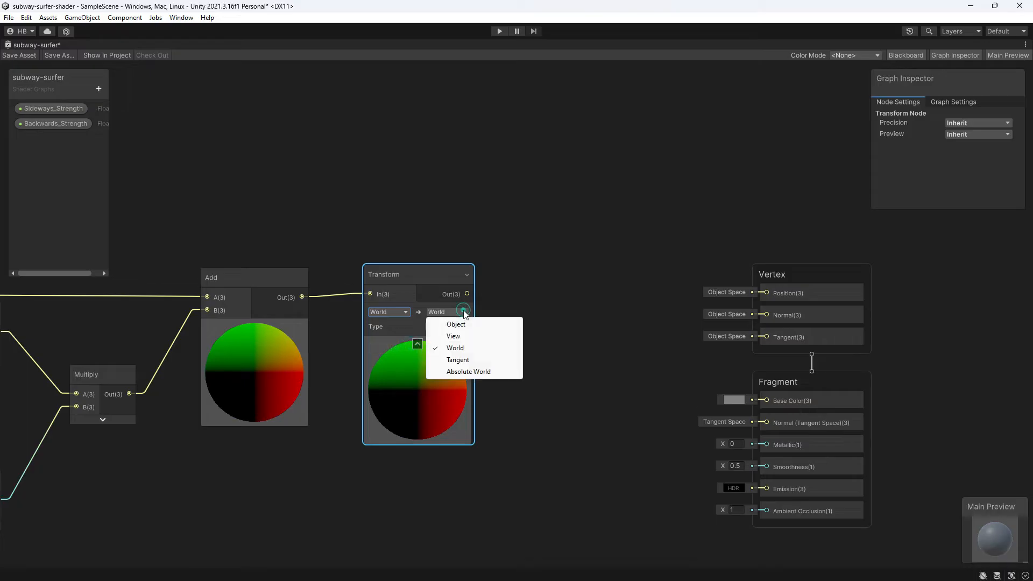
{"action": "left_click", "coordinate": [456, 325]}
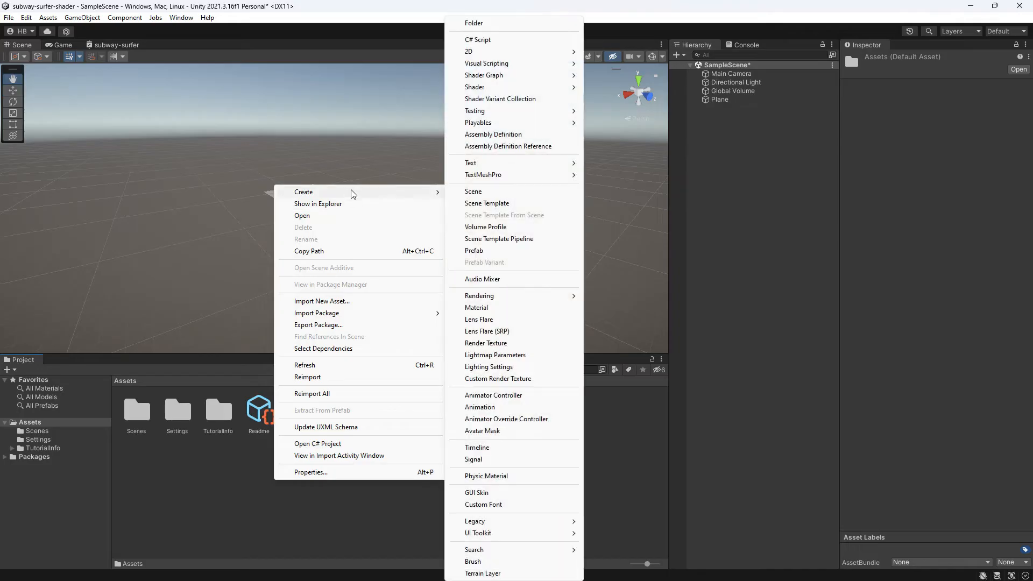
Switch the CurvedPlane material's shader to Shader Graphs > subway-surfer
{"action": "left_click", "coordinate": [485, 307]}
{"action": "type", "text": "CurvedPlane"}
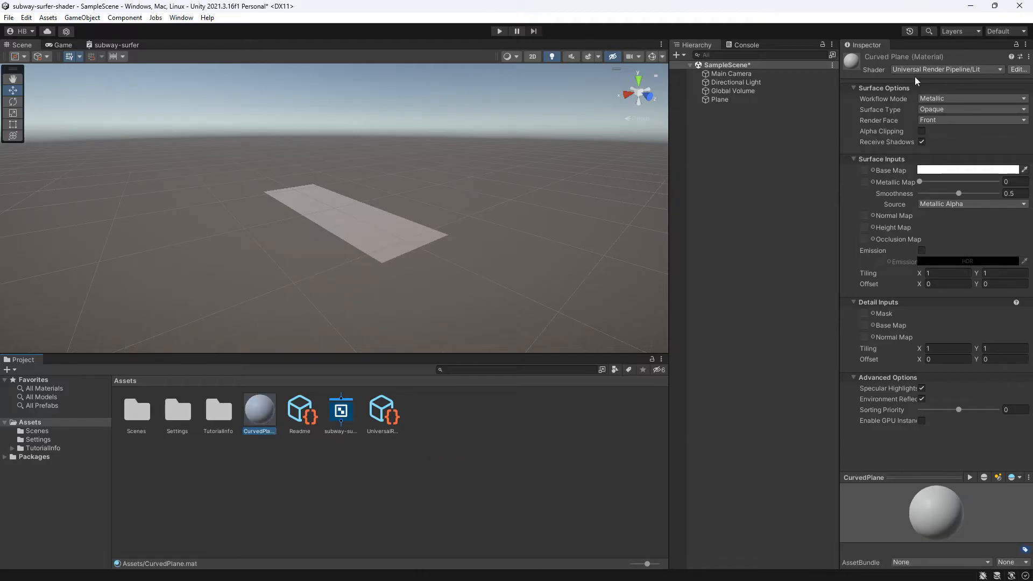
{"action": "left_click", "coordinate": [946, 68]}
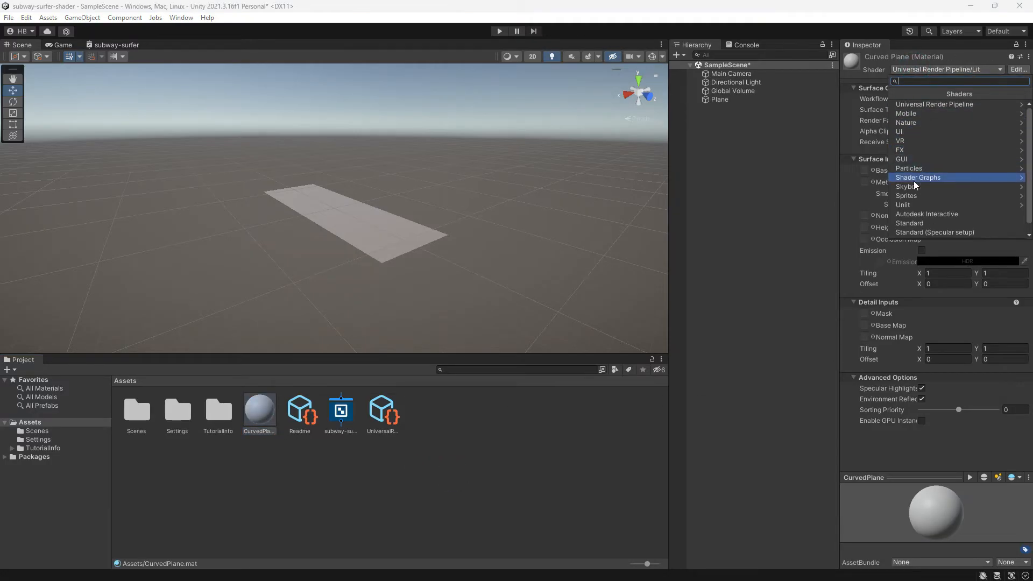
{"action": "left_click", "coordinate": [918, 177]}
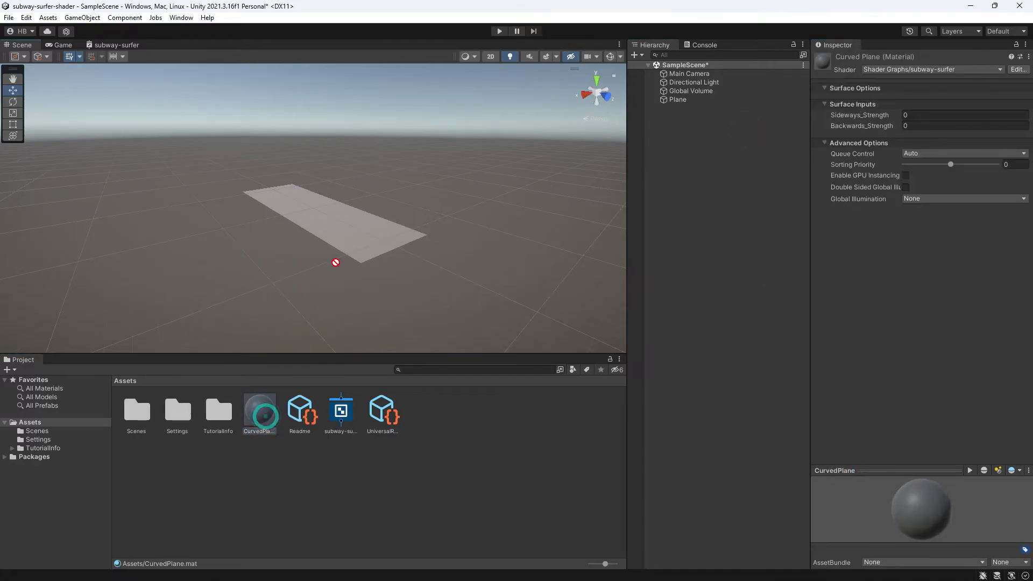
Apply the material to the plane with Sideways_Strength 0.008 and Backwards_Strength 0.002
{"action": "left_click", "coordinate": [677, 100]}
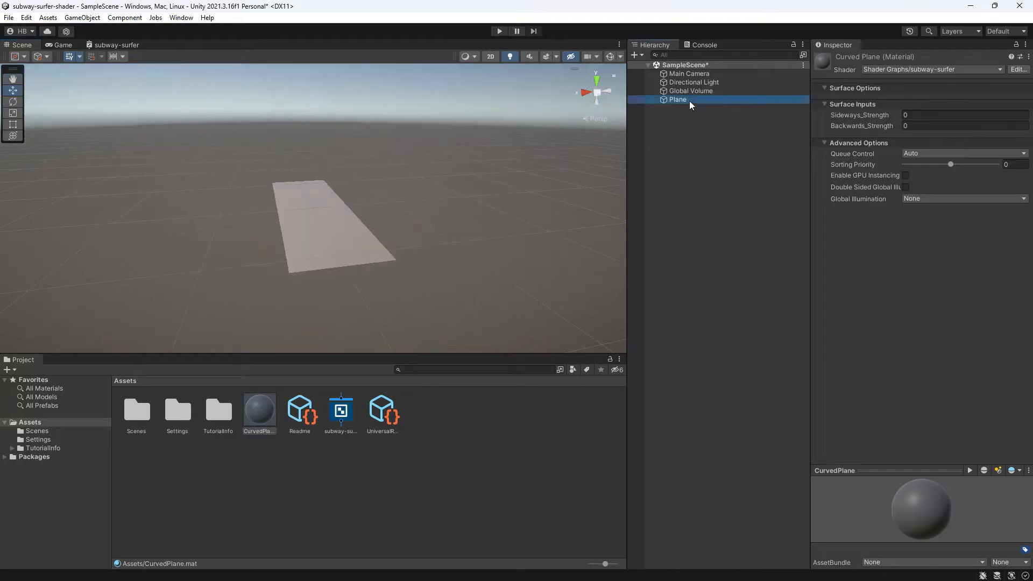
{"action": "left_click", "coordinate": [677, 99]}
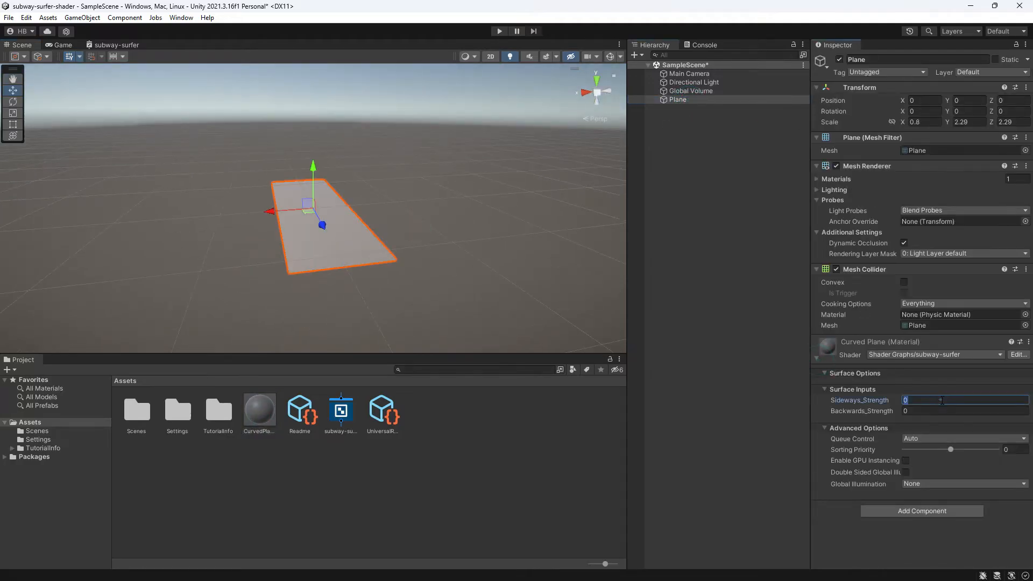
{"action": "type", "text": "0.002"}
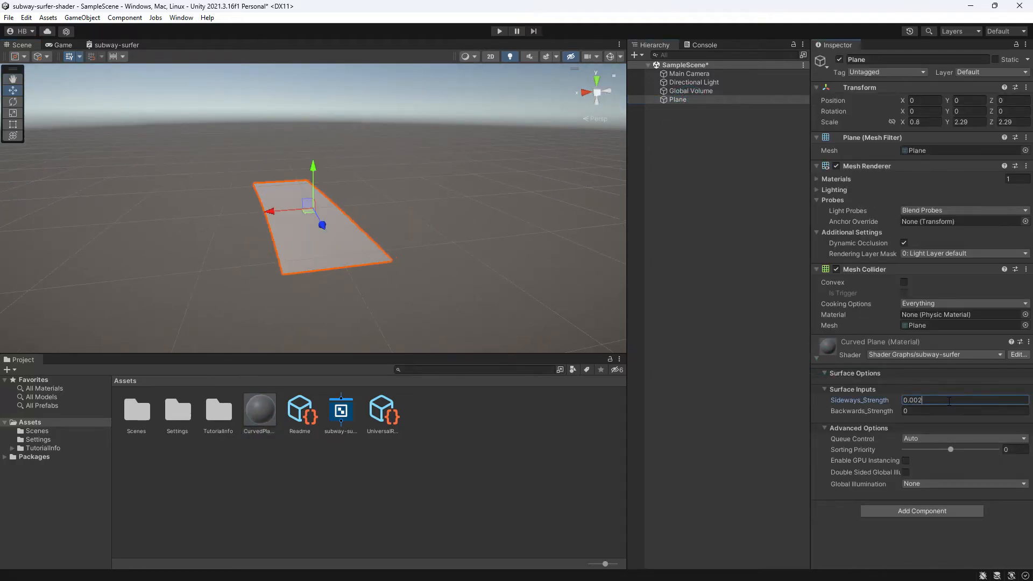
{"action": "type", "text": "0.008"}
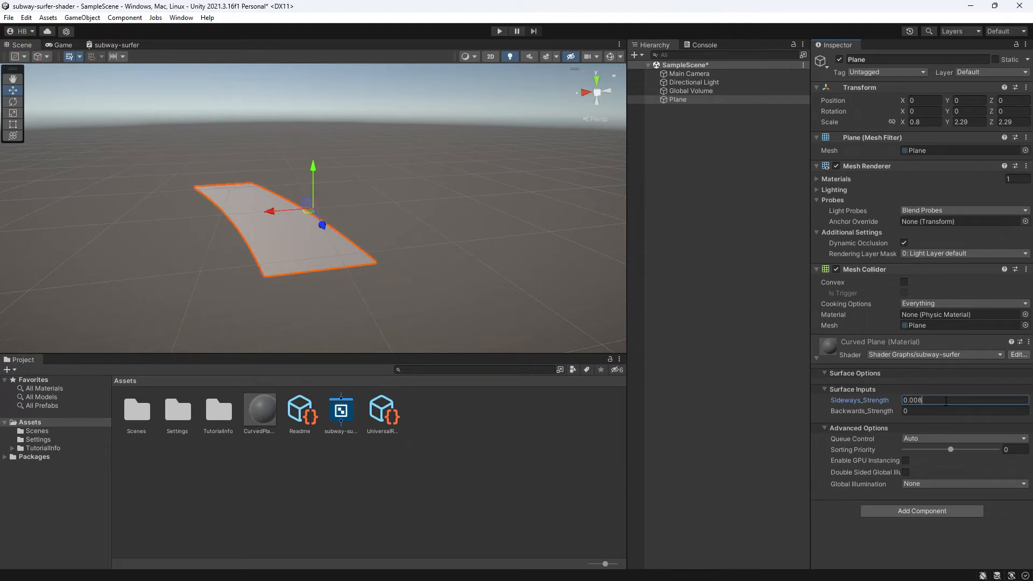
{"action": "left_click", "coordinate": [964, 411]}
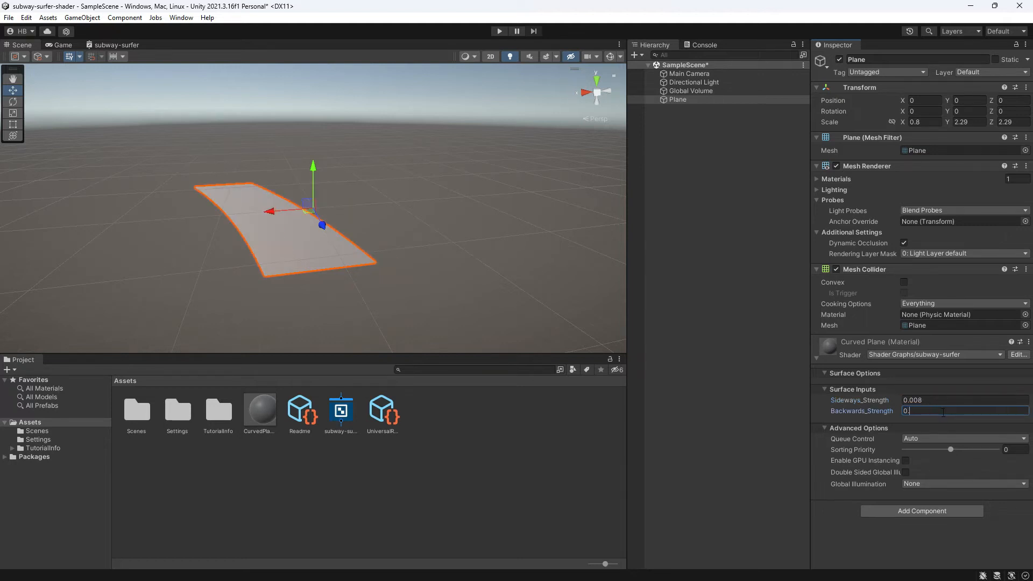
{"action": "type", "text": "0.002"}
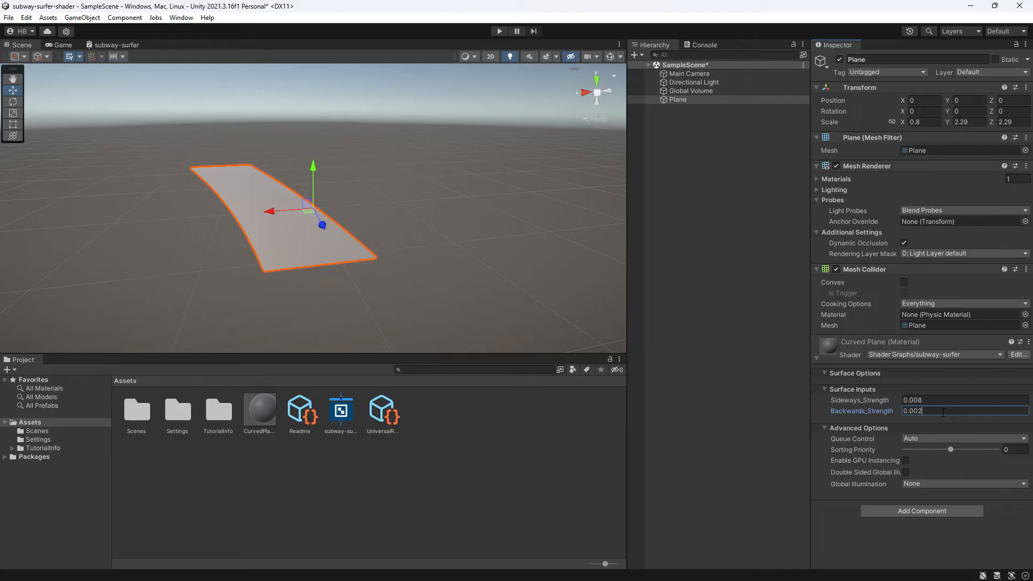
{"action": "type", "text": "0.008"}
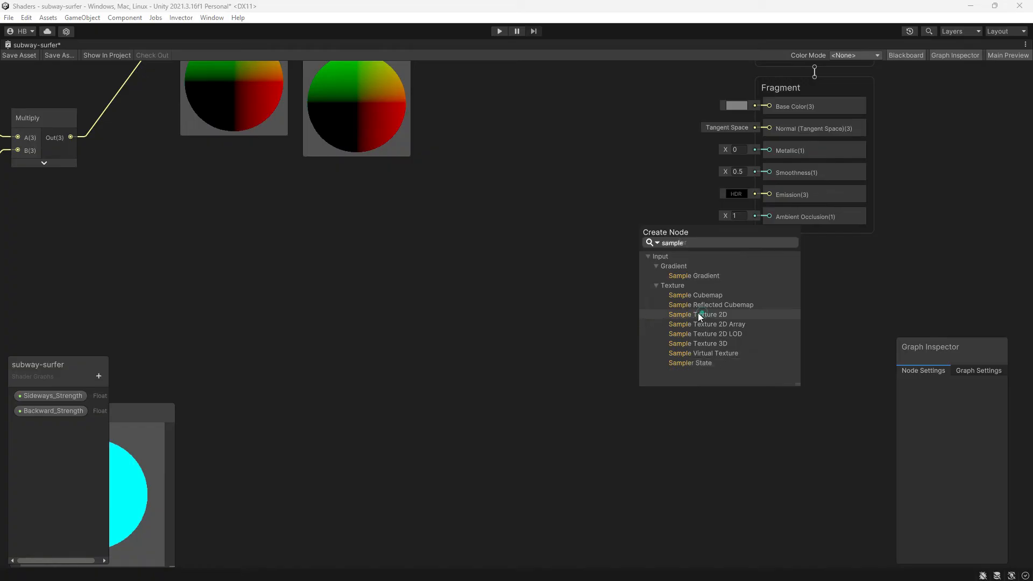
Add a Sample Texture 2D node and hook up a texture input
{"action": "left_click", "coordinate": [698, 314]}
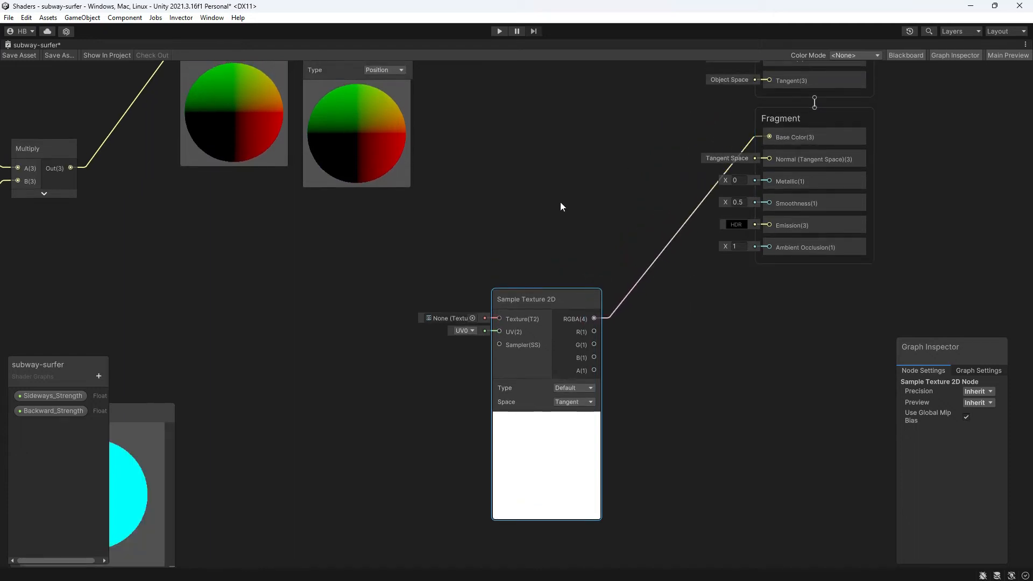
{"action": "mouse_move", "coordinate": [467, 380]}
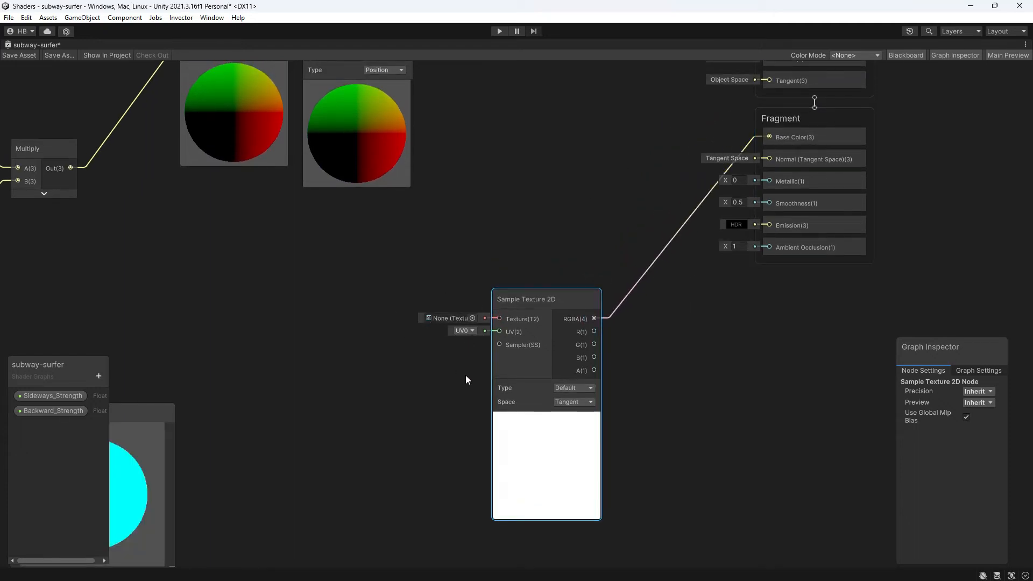
{"action": "right_click", "coordinate": [468, 380]}
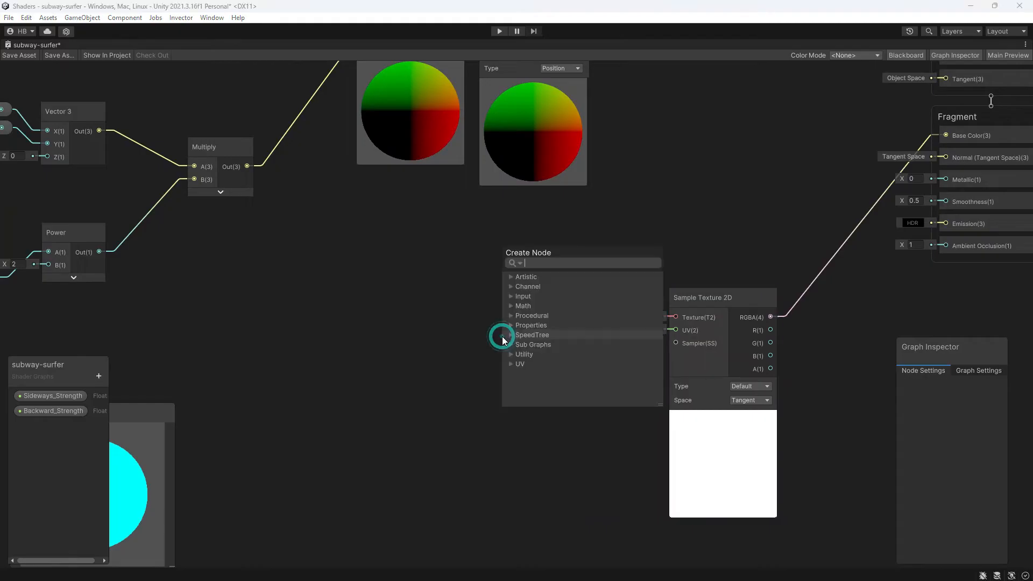
{"action": "type", "text": "texture"}
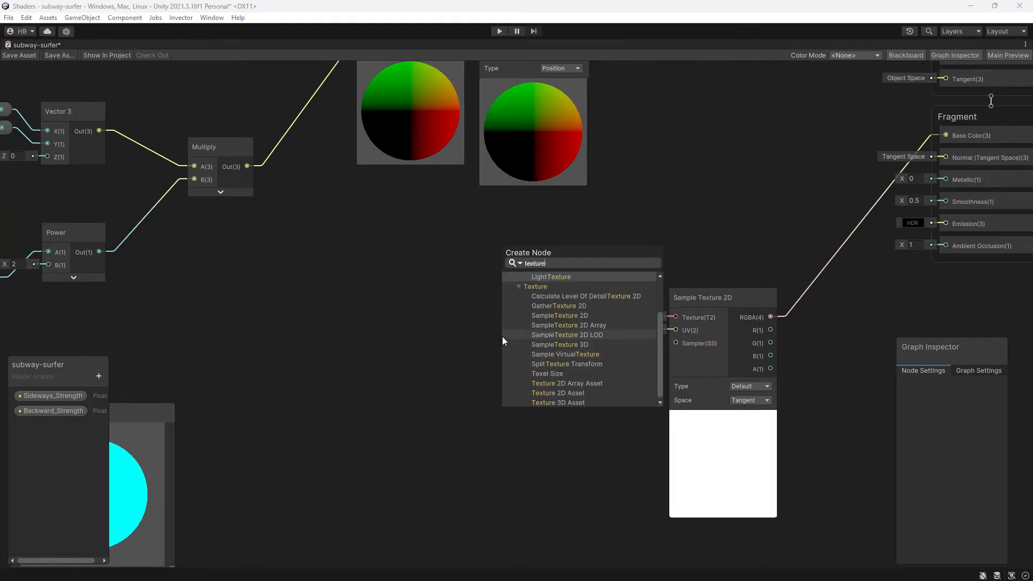
{"action": "mouse_move", "coordinate": [569, 344]}
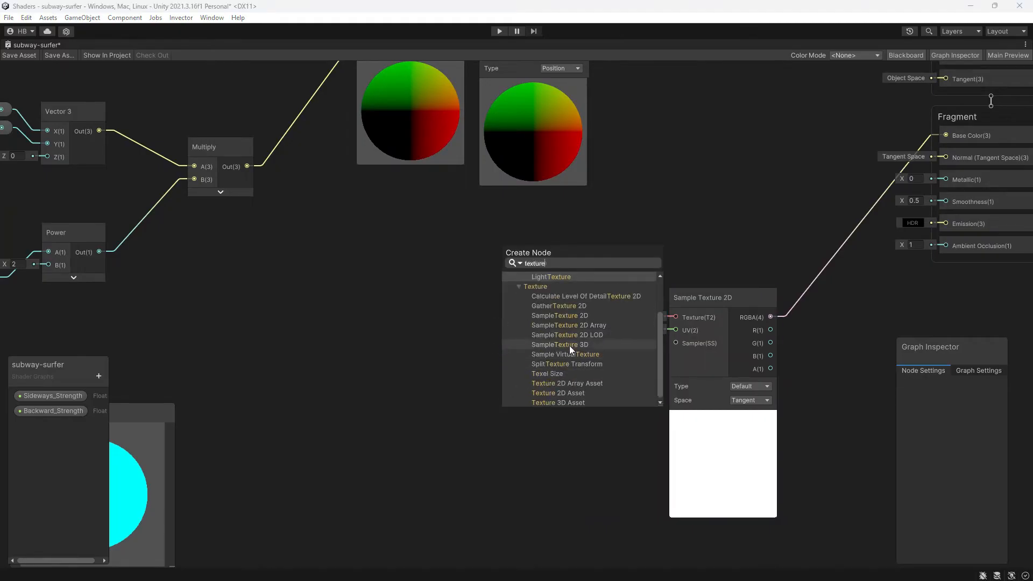
{"action": "left_click", "coordinate": [558, 393]}
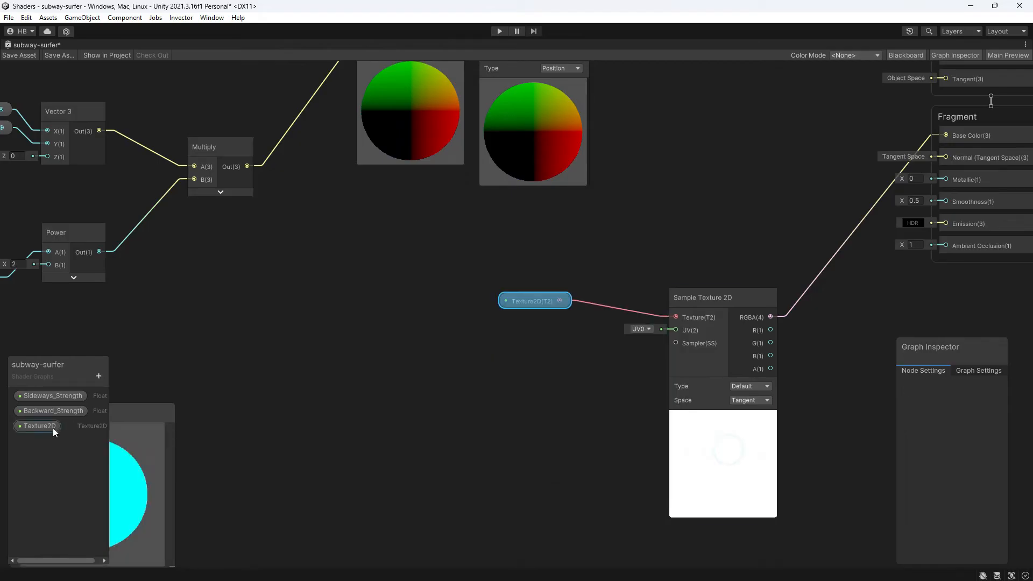
Rename the property to Texture and add a Tiling And Offset node feeding its UV
{"action": "double_click", "coordinate": [39, 427]}
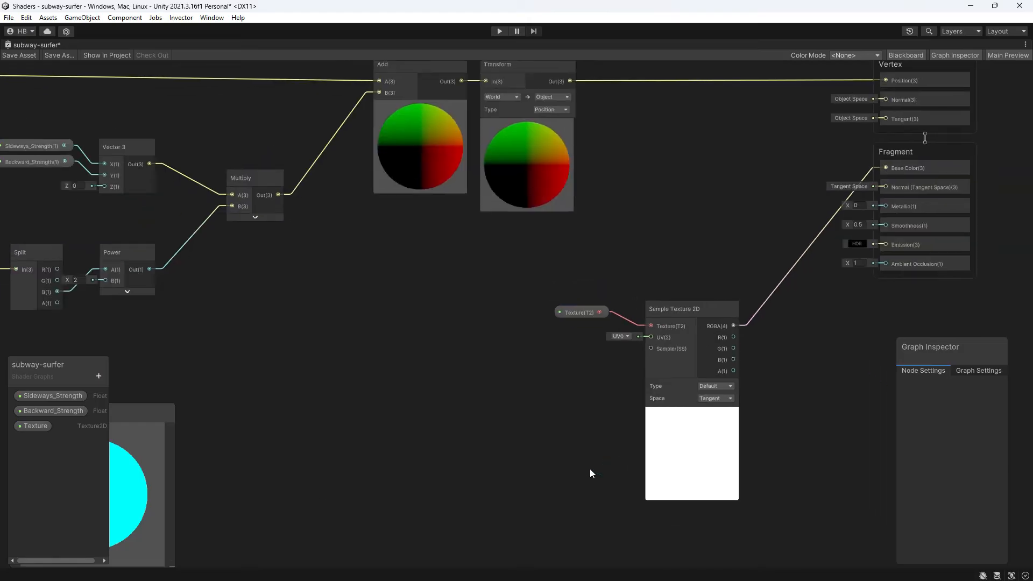
{"action": "type", "text": "transform"}
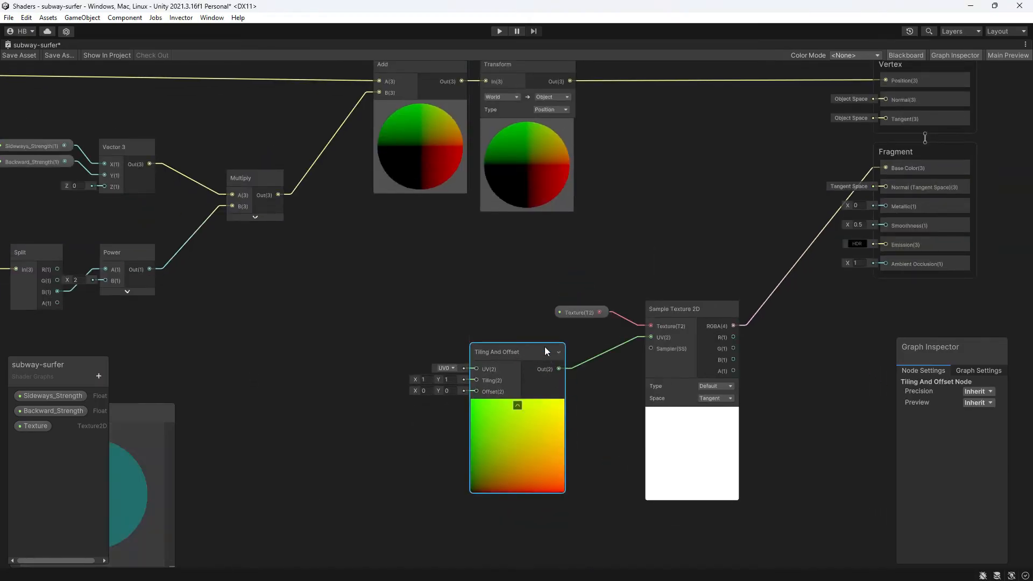
{"action": "left_click_drag", "start_coordinate": [518, 351], "coordinate": [561, 348]}
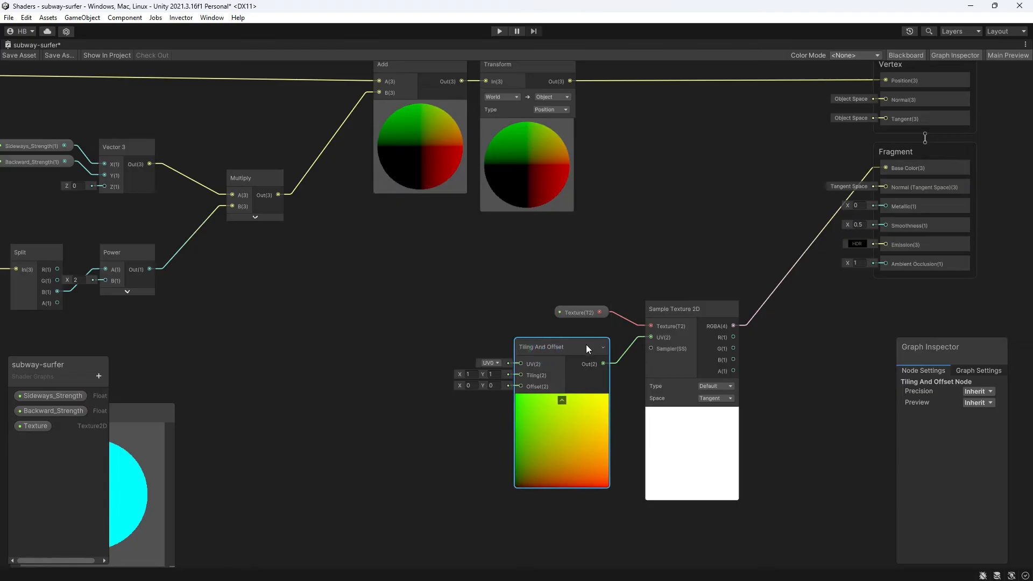
{"action": "mouse_move", "coordinate": [505, 434]}
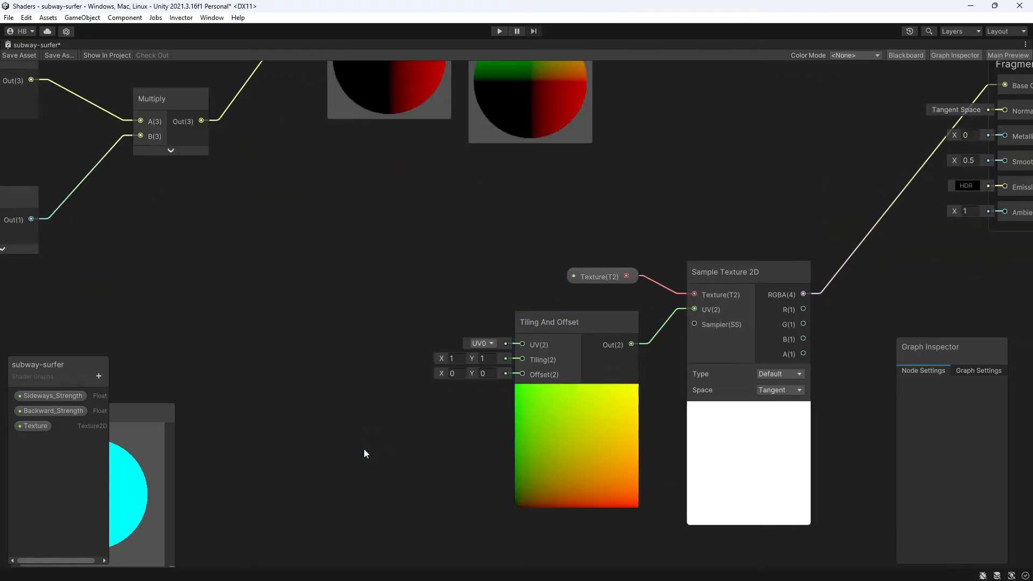
Drive tiling with a Vector 2 whose Y comes from a new Float Tile_Strength
{"action": "type", "text": "vector"}
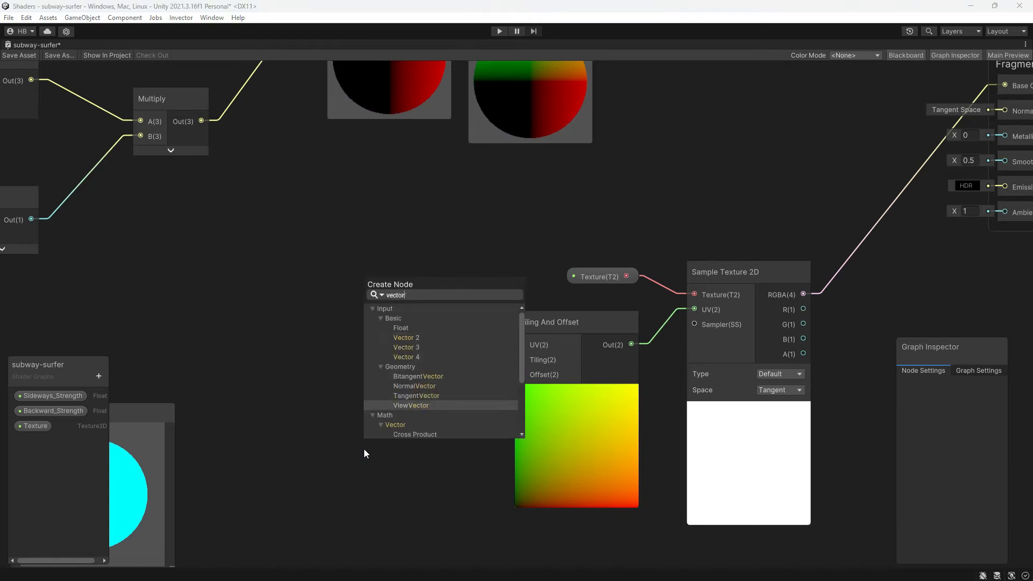
{"action": "left_click", "coordinate": [406, 337]}
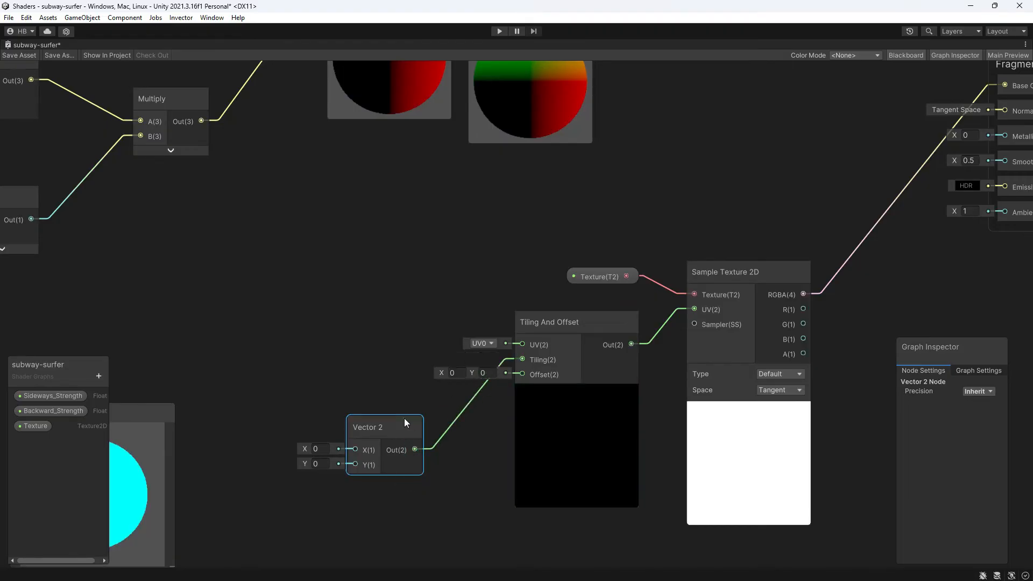
{"action": "left_click_drag", "start_coordinate": [385, 427], "coordinate": [421, 415]}
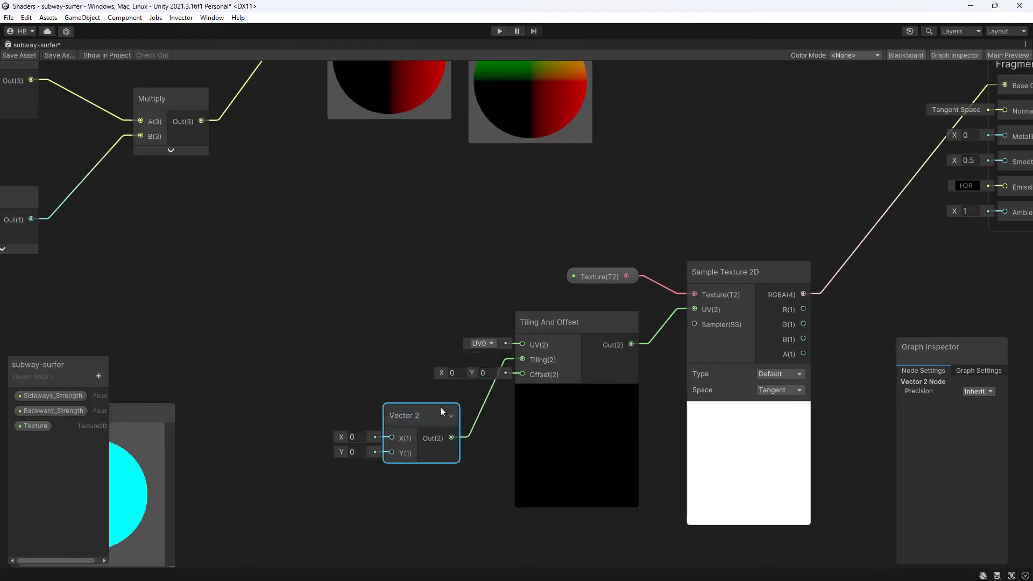
{"action": "left_click", "coordinate": [317, 322]}
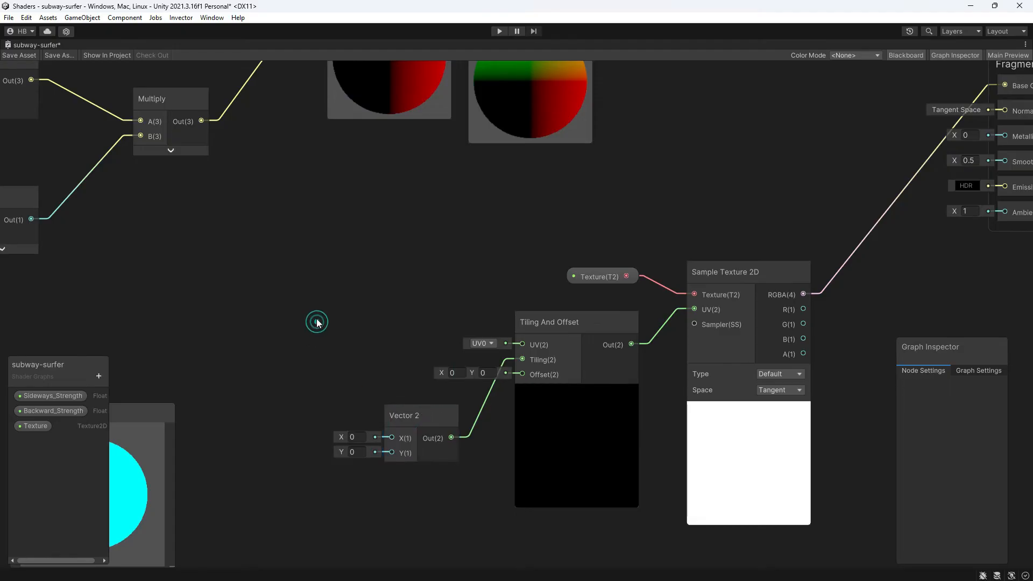
{"action": "type", "text": "float"}
{"action": "type", "text": "Tile_Strength"}
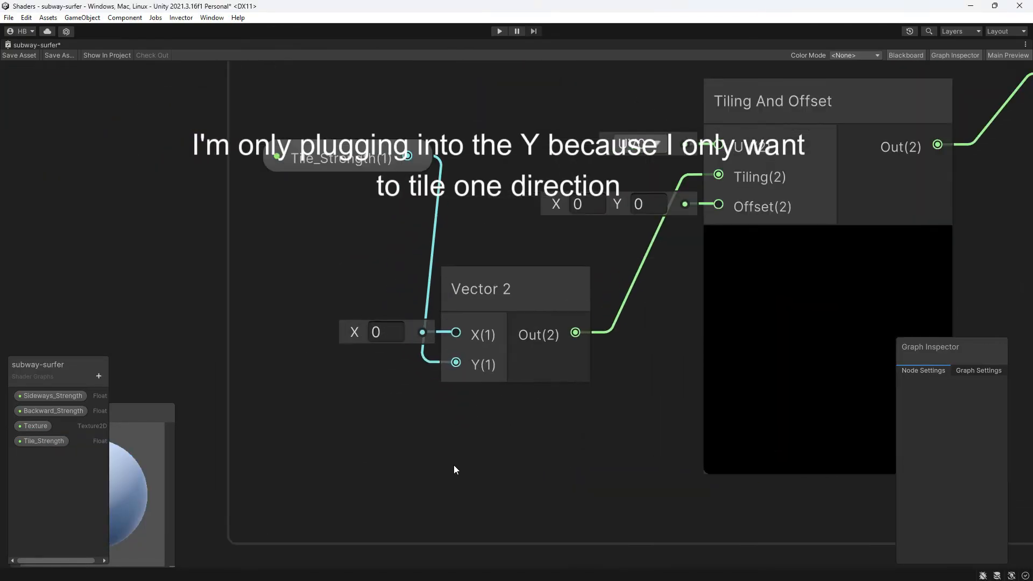
{"action": "type", "text": "1"}
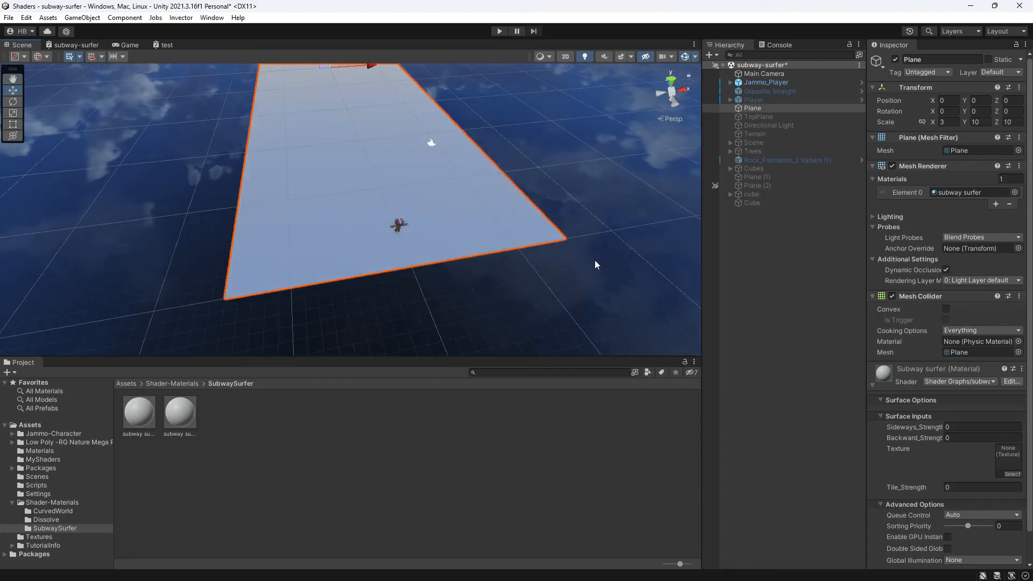
{"action": "mouse_move", "coordinate": [960, 449]}
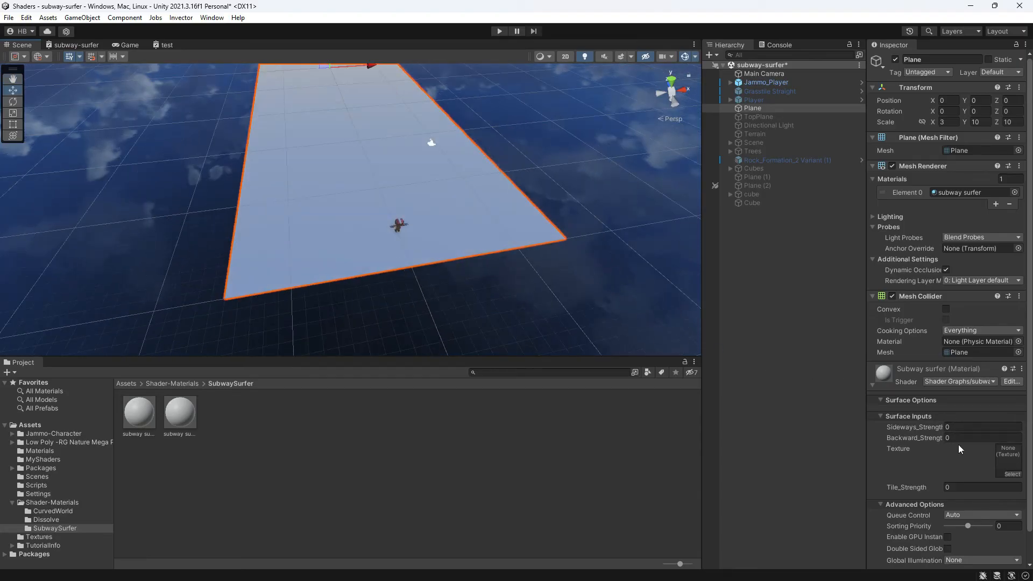
Search for 'road' and assign the road texture to the material's Texture slot
{"action": "left_click", "coordinate": [982, 427]}
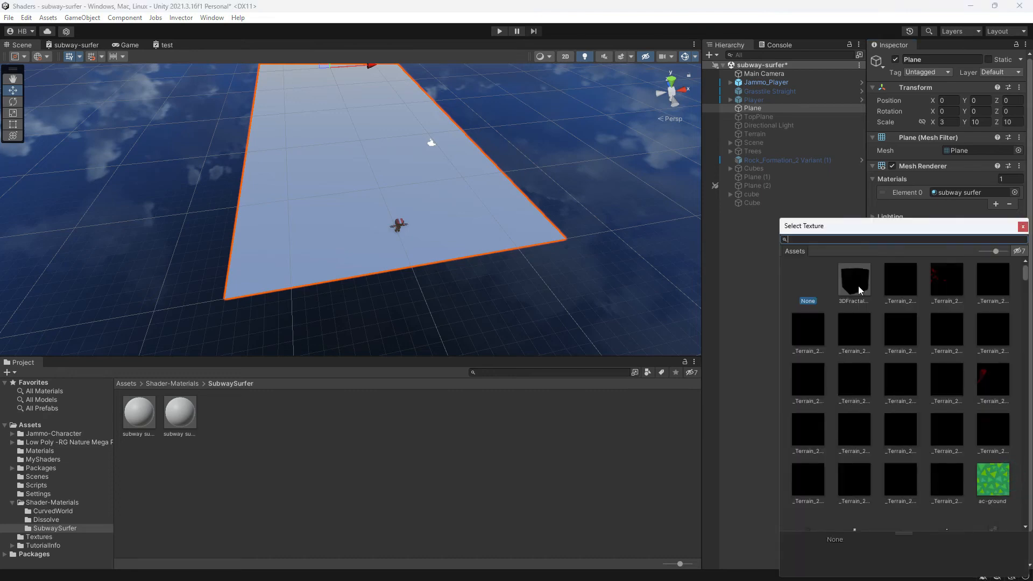
{"action": "type", "text": "road"}
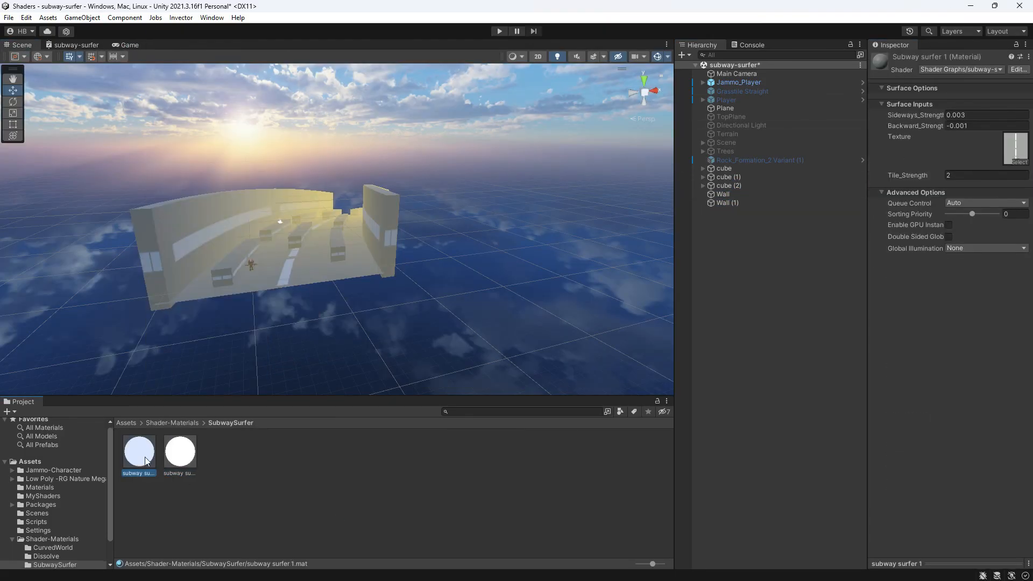
Check the road material's settings, then enter Play mode to test the curve
{"action": "left_click", "coordinate": [220, 451]}
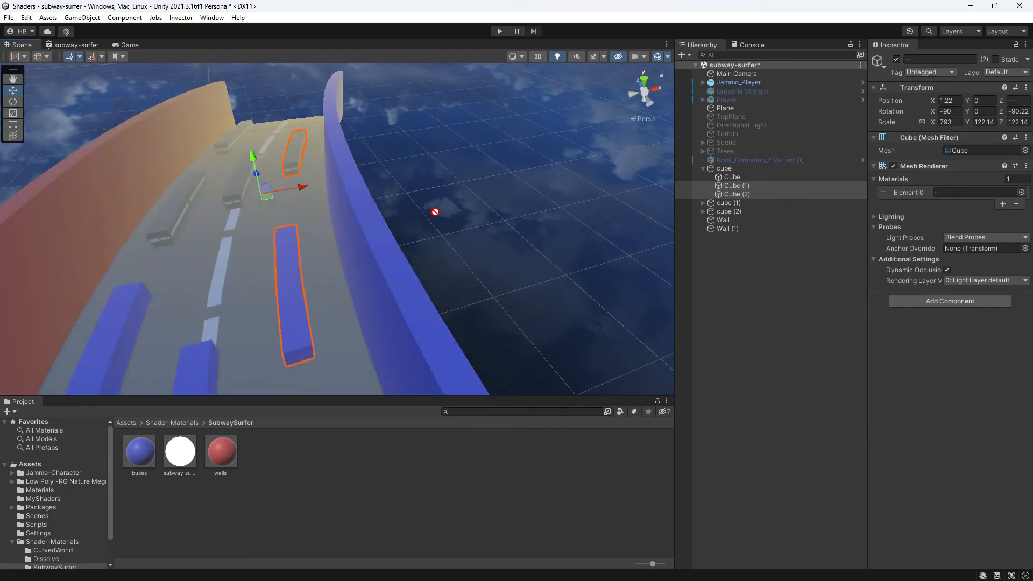
{"action": "left_click", "coordinate": [500, 31]}
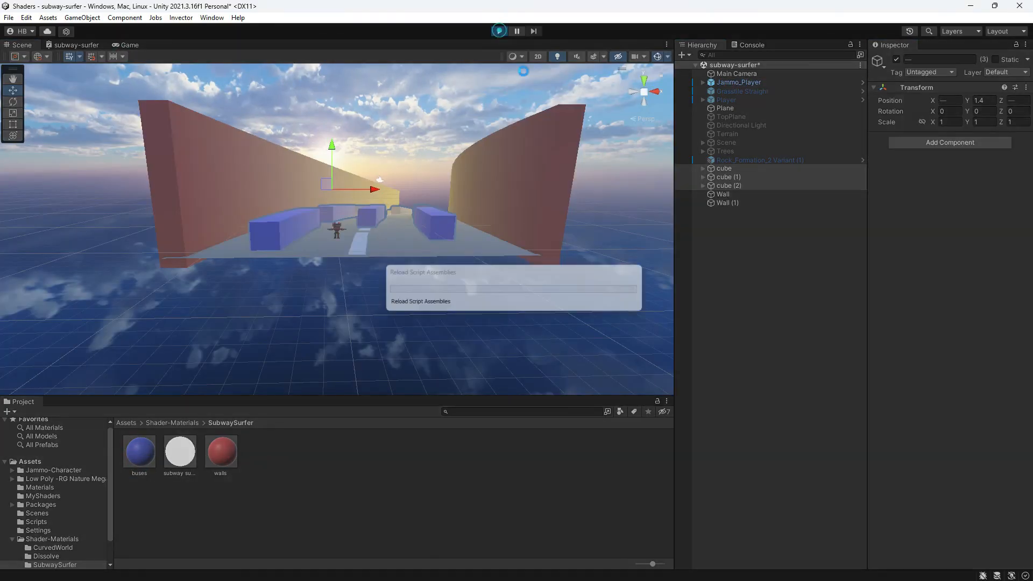